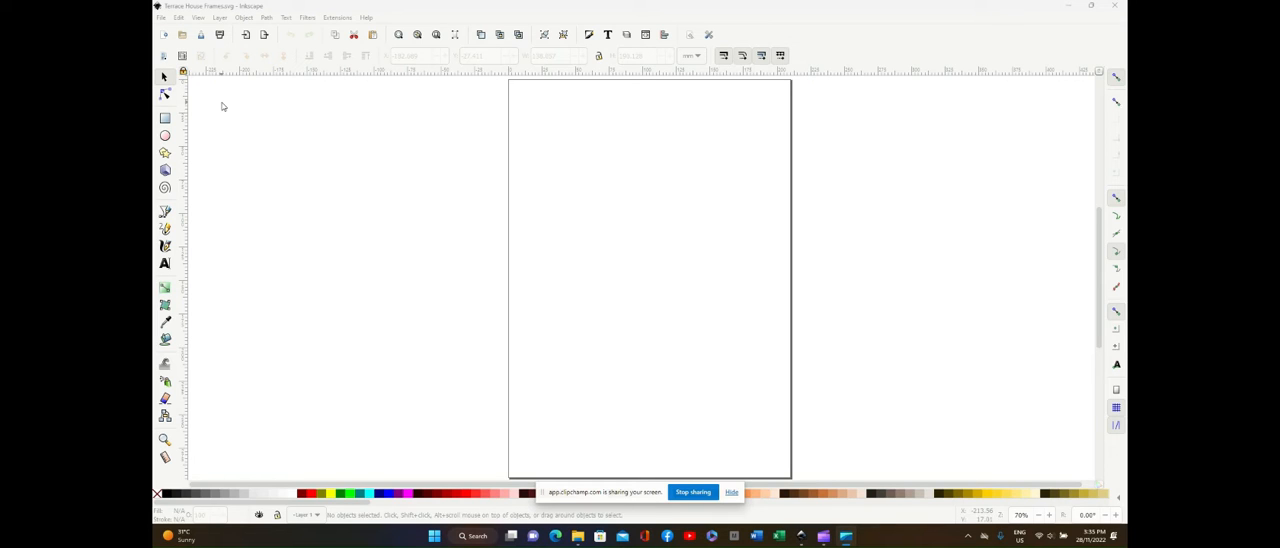
pyautogui.moveTo(292, 125)
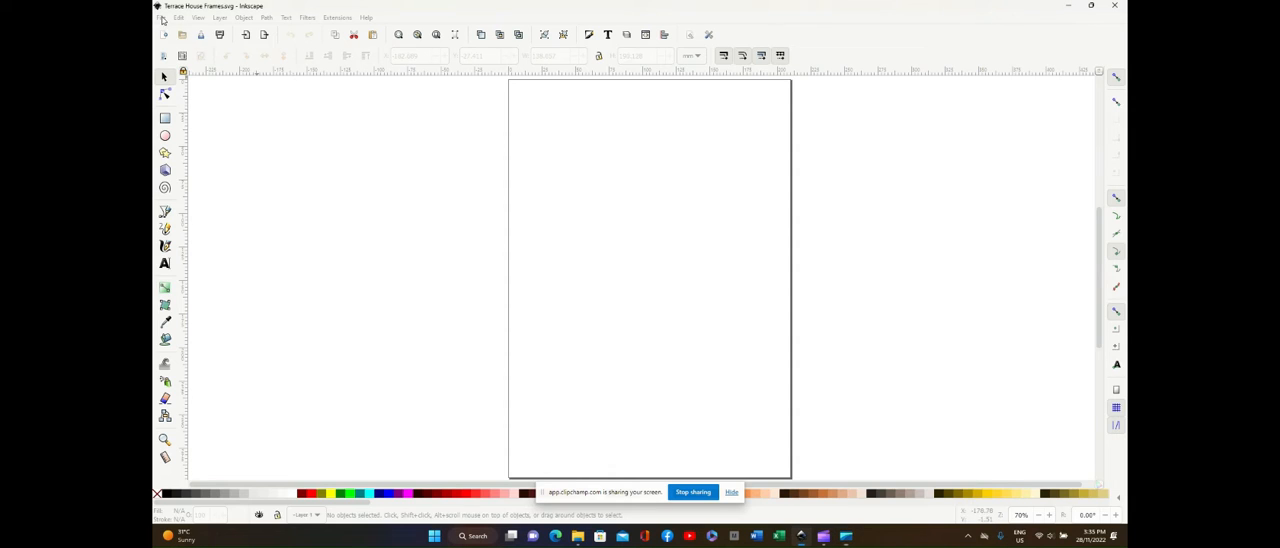
# Bring up the File menu to reach the Import command.
pyautogui.click(162, 17)
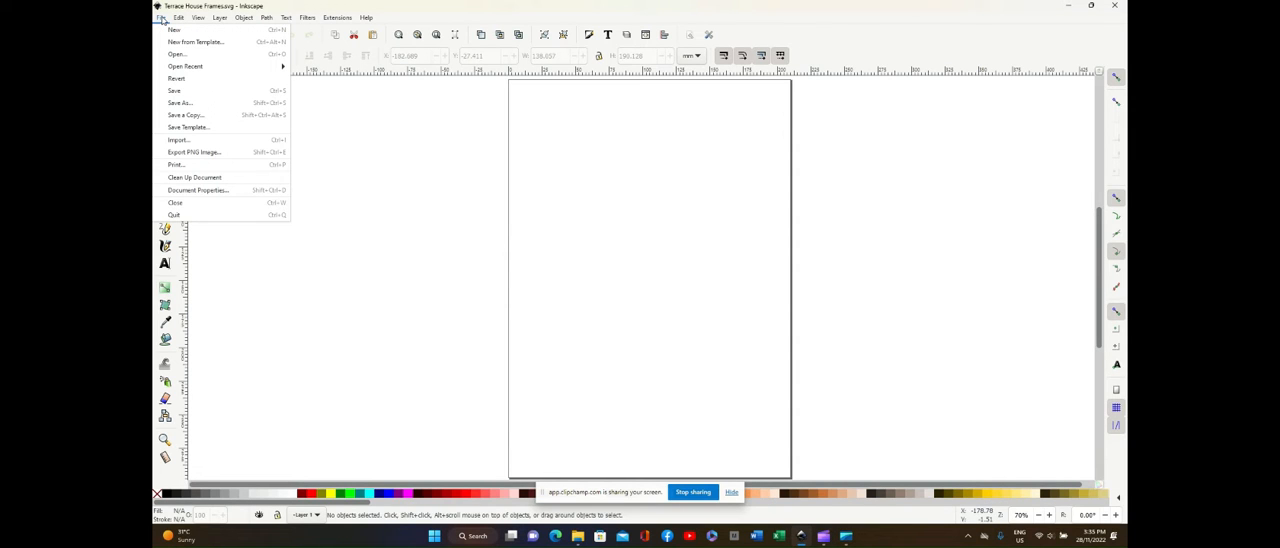
pyautogui.moveTo(178, 140)
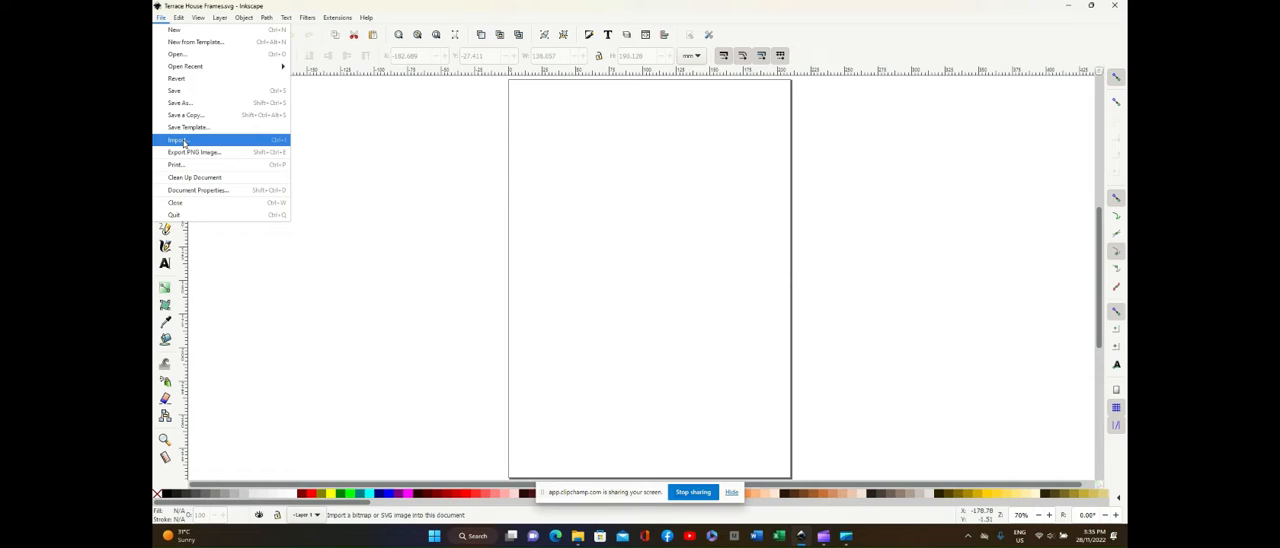
# Start Import and pick the T008a_TX02_OO PDF in the Low Relief Houses and shops folder.
pyautogui.click(176, 140)
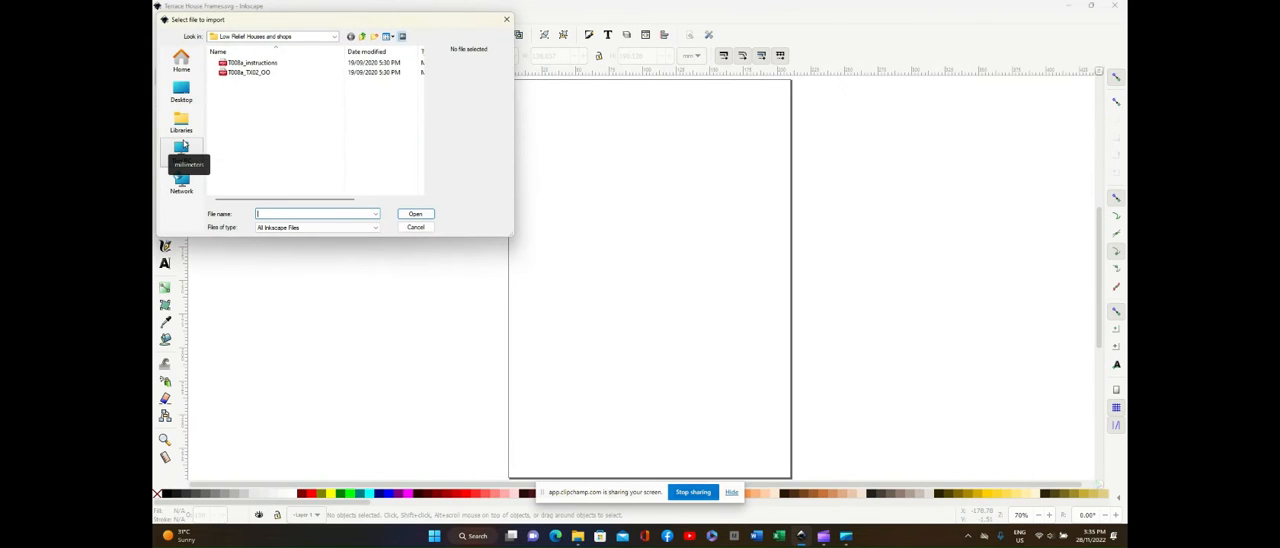
pyautogui.moveTo(252, 82)
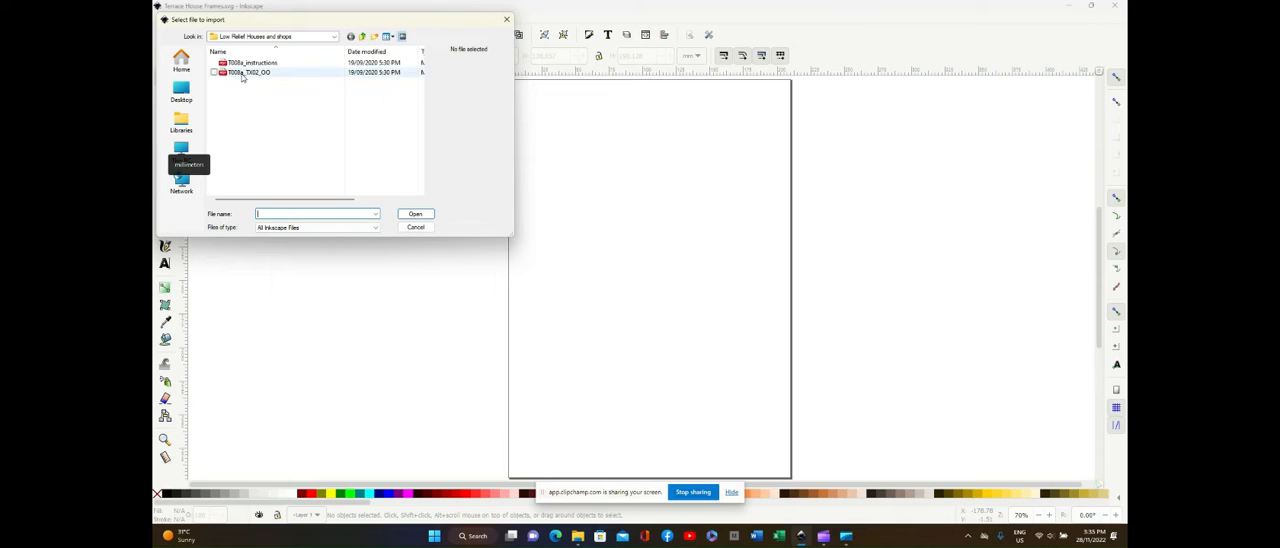
pyautogui.click(248, 72)
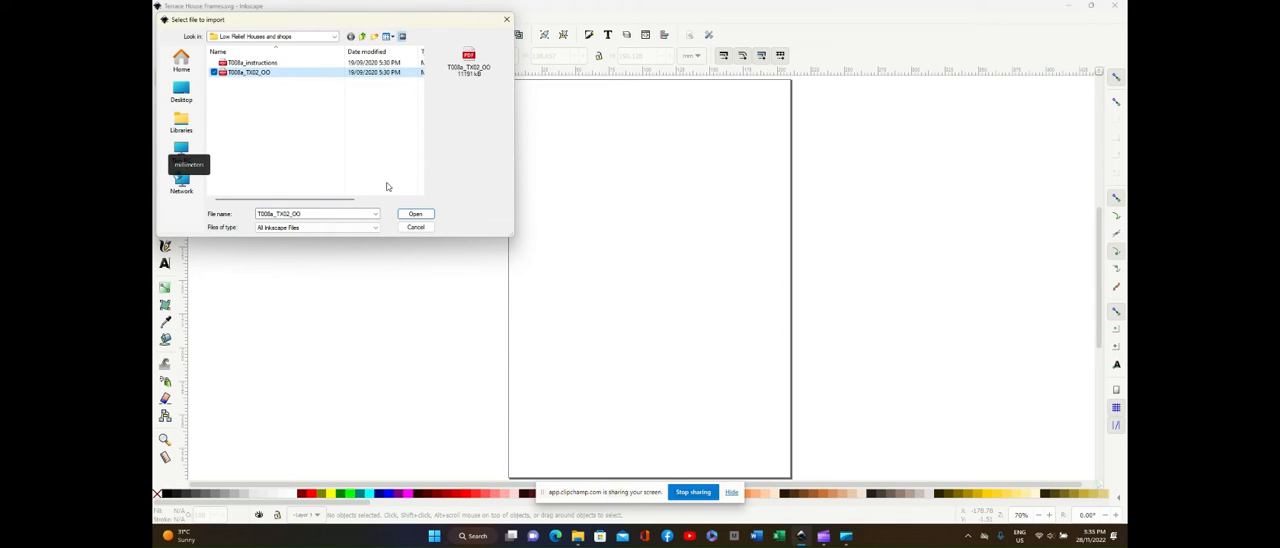
# Open the chosen PDF so its import settings appear, targeting page 6 of 15.
pyautogui.click(415, 214)
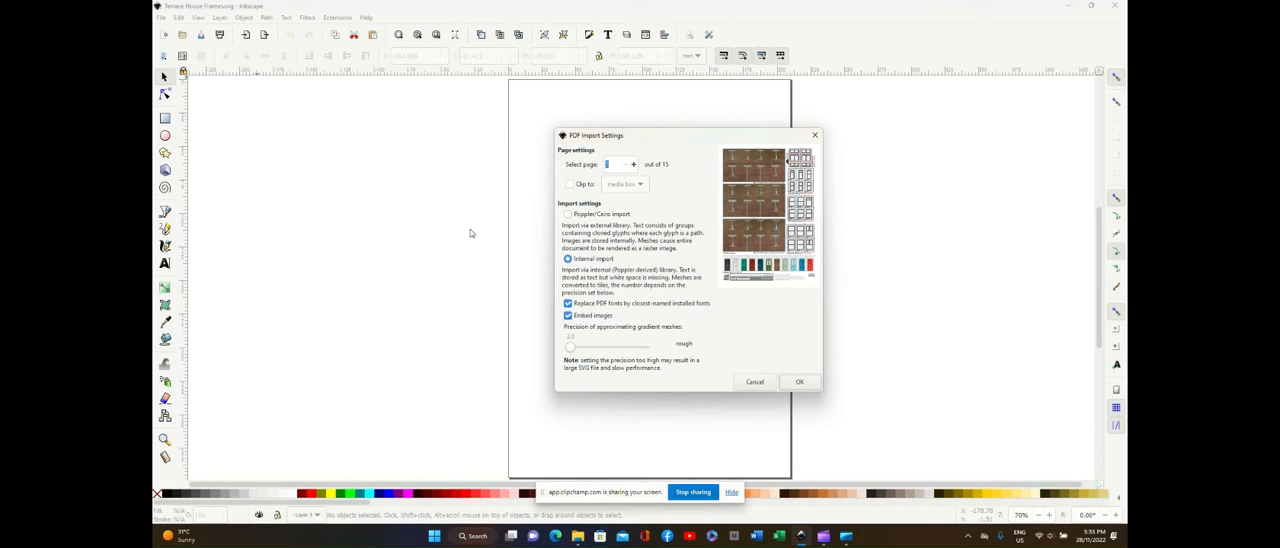
pyautogui.moveTo(623, 171)
pyautogui.write('6')
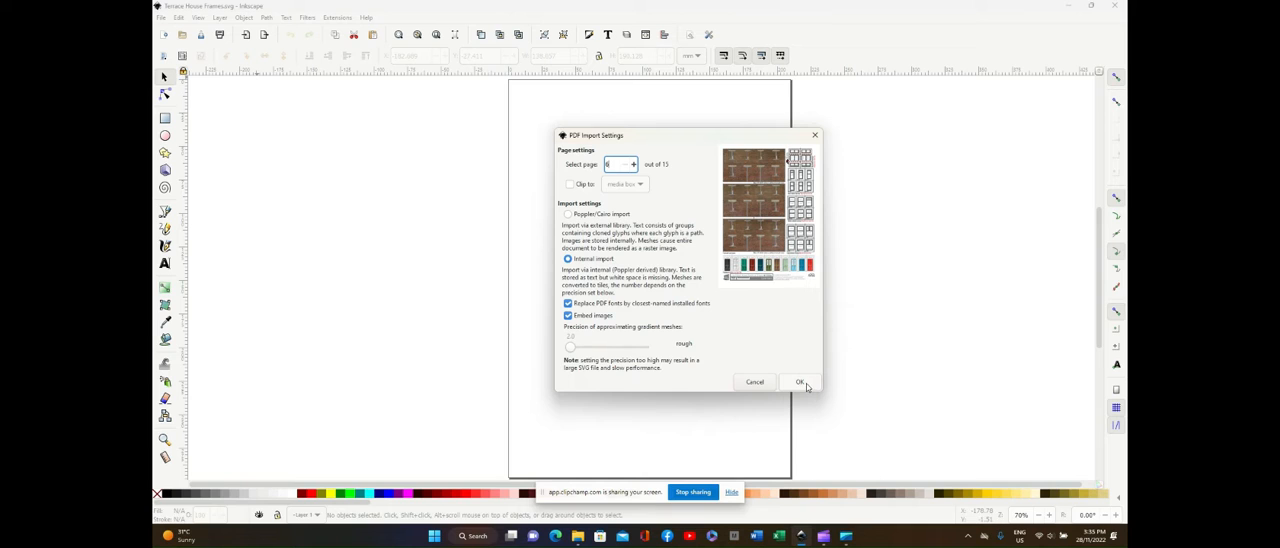
# Confirm the import, placing page 6 as one group of 115 objects.
pyautogui.click(799, 382)
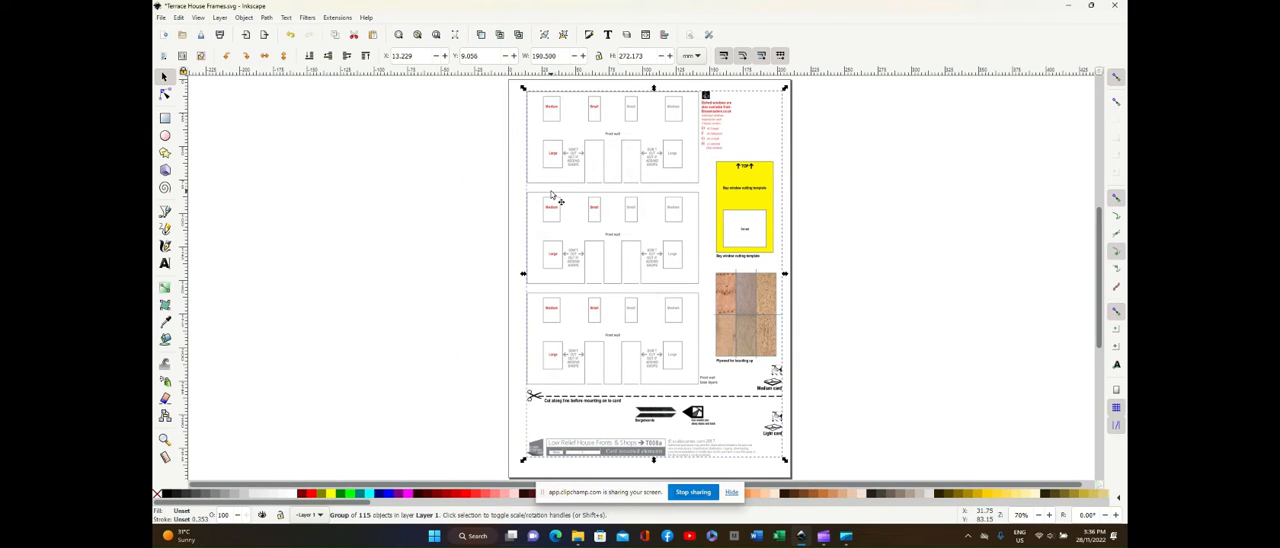
pyautogui.moveTo(555, 198)
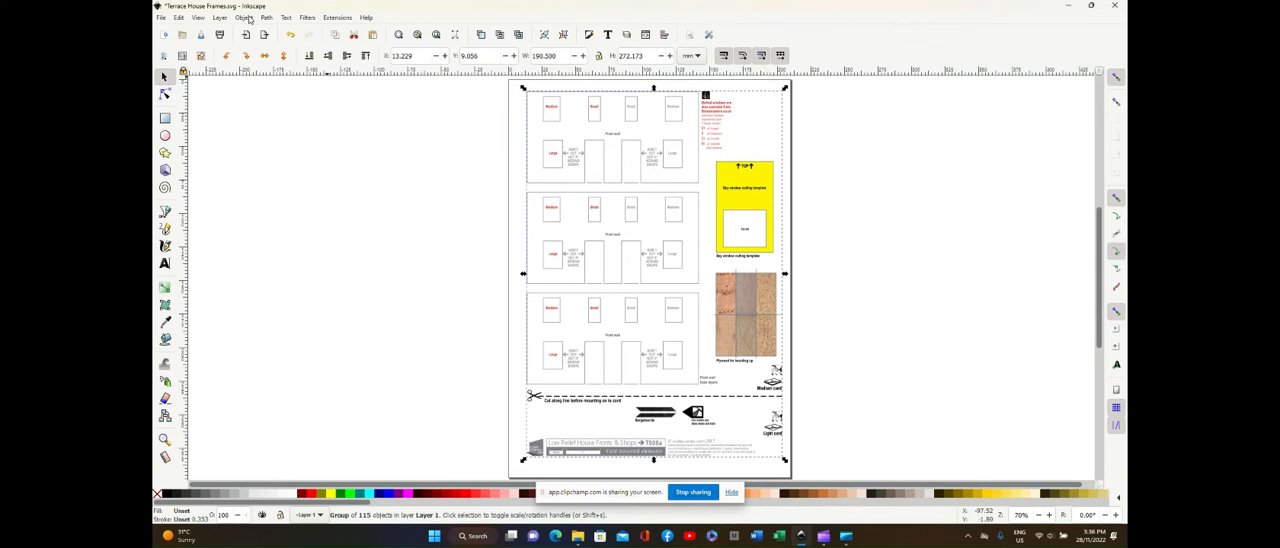
# Ungroup the imported group into its 115 separate objects.
pyautogui.click(244, 17)
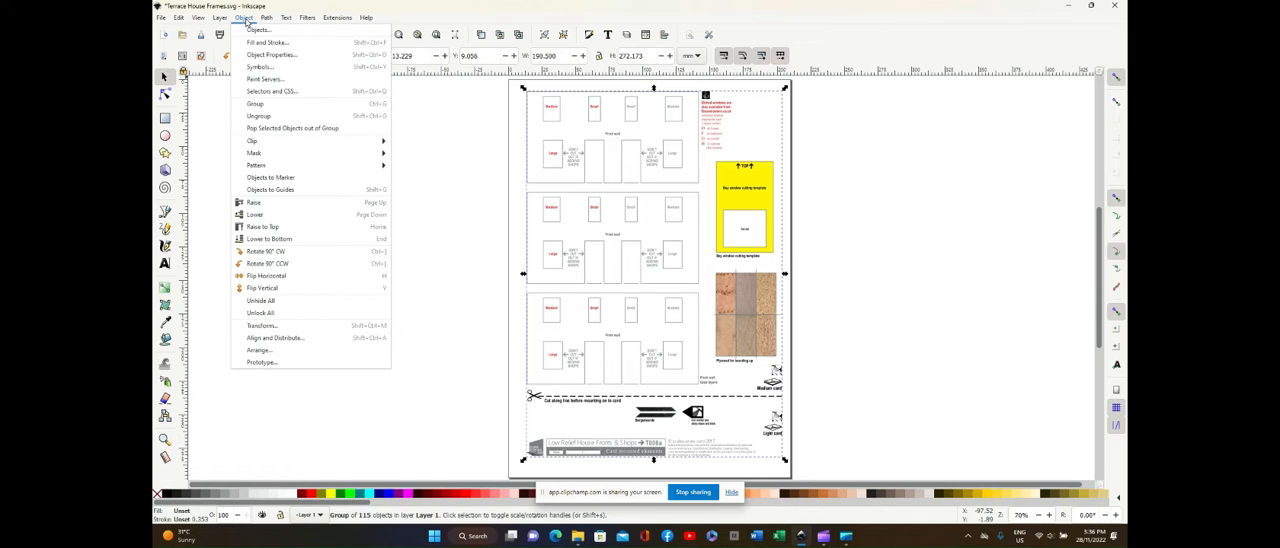
pyautogui.click(258, 116)
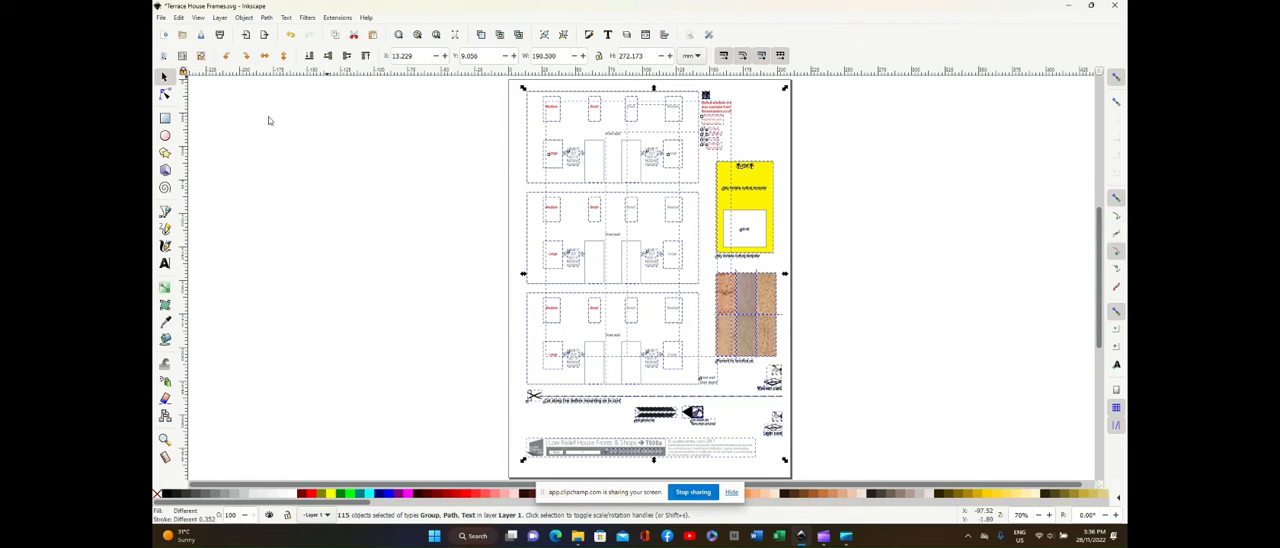
pyautogui.moveTo(778, 123)
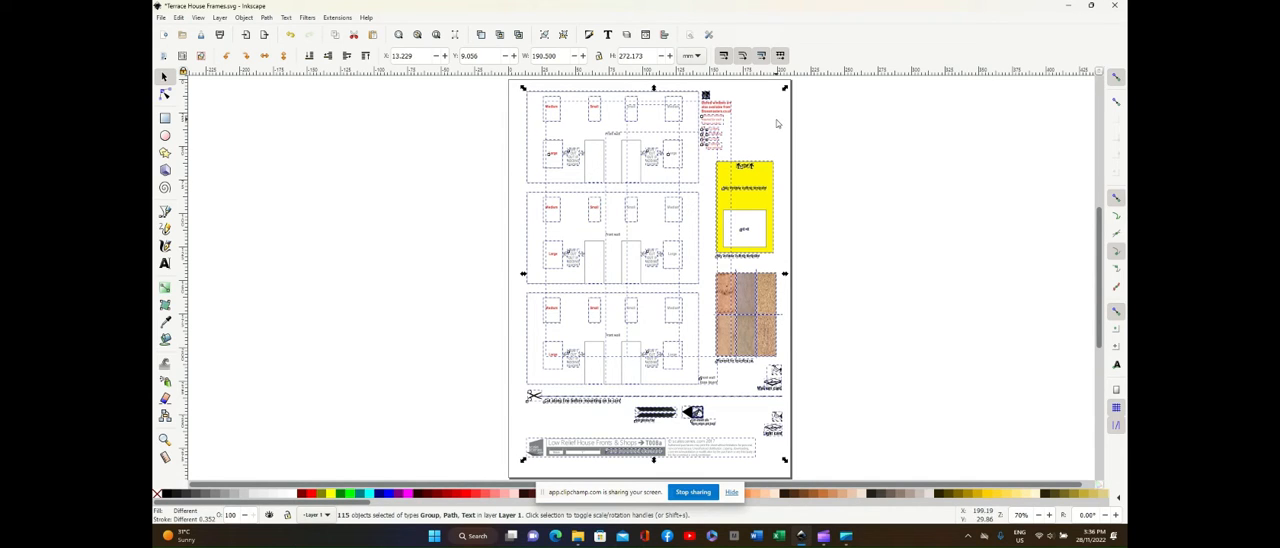
# Delete the red window labels and the yellow cutting template from the facades.
pyautogui.click(600, 178)
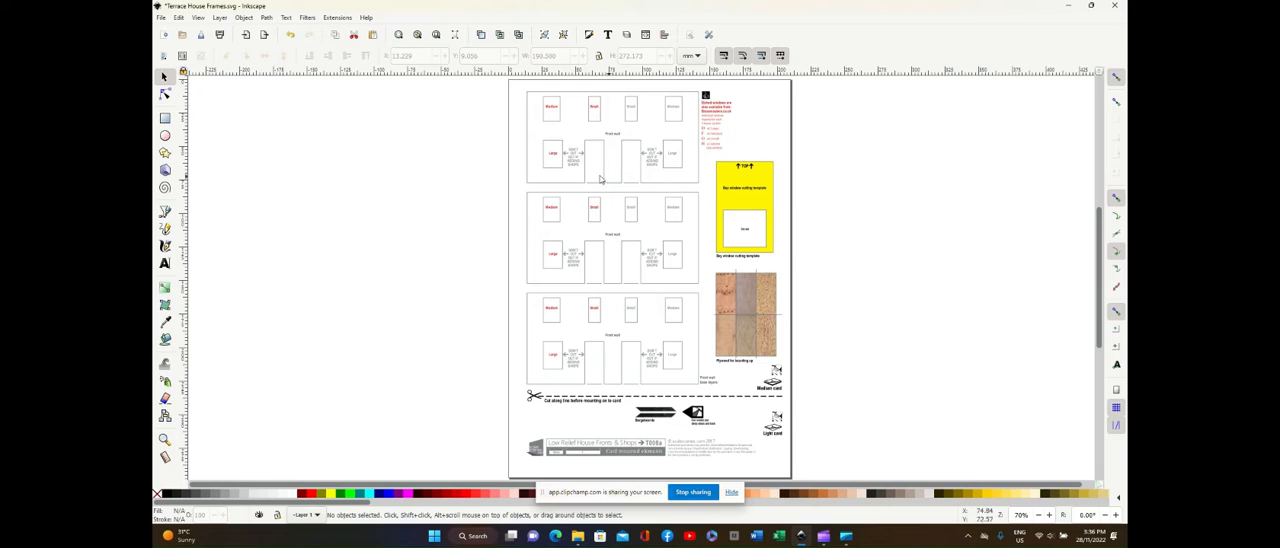
pyautogui.moveTo(553, 110)
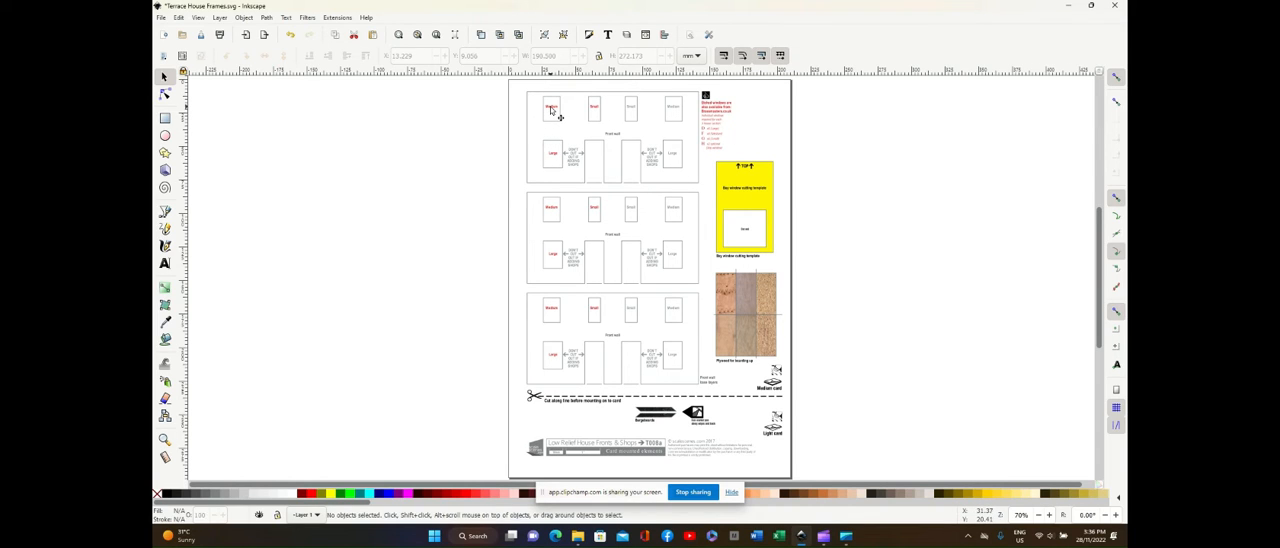
pyautogui.click(552, 110)
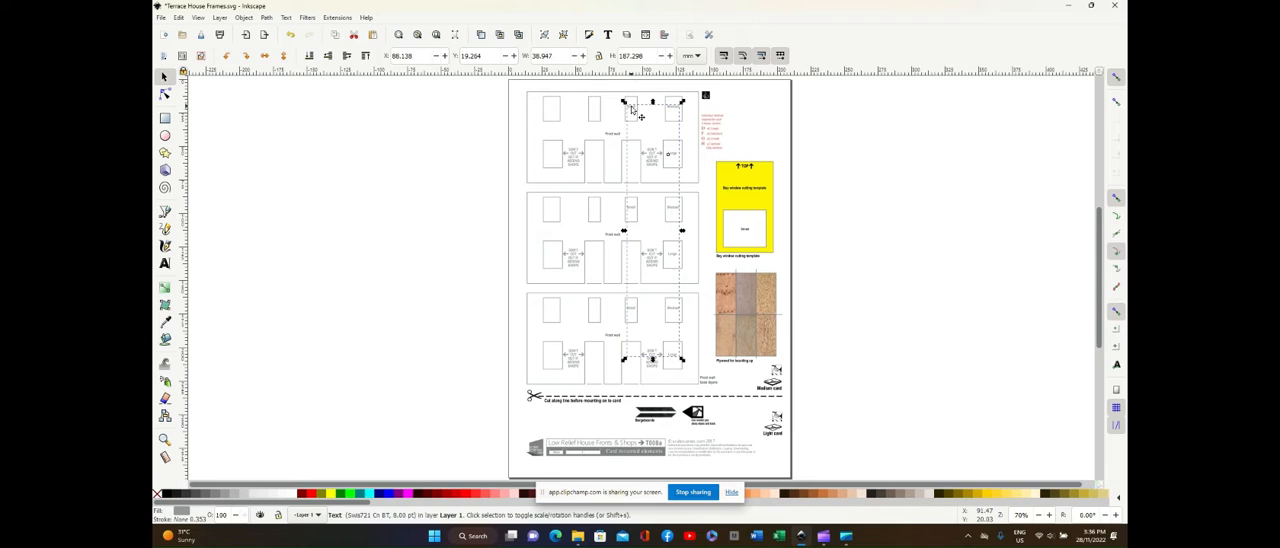
pyautogui.click(615, 140)
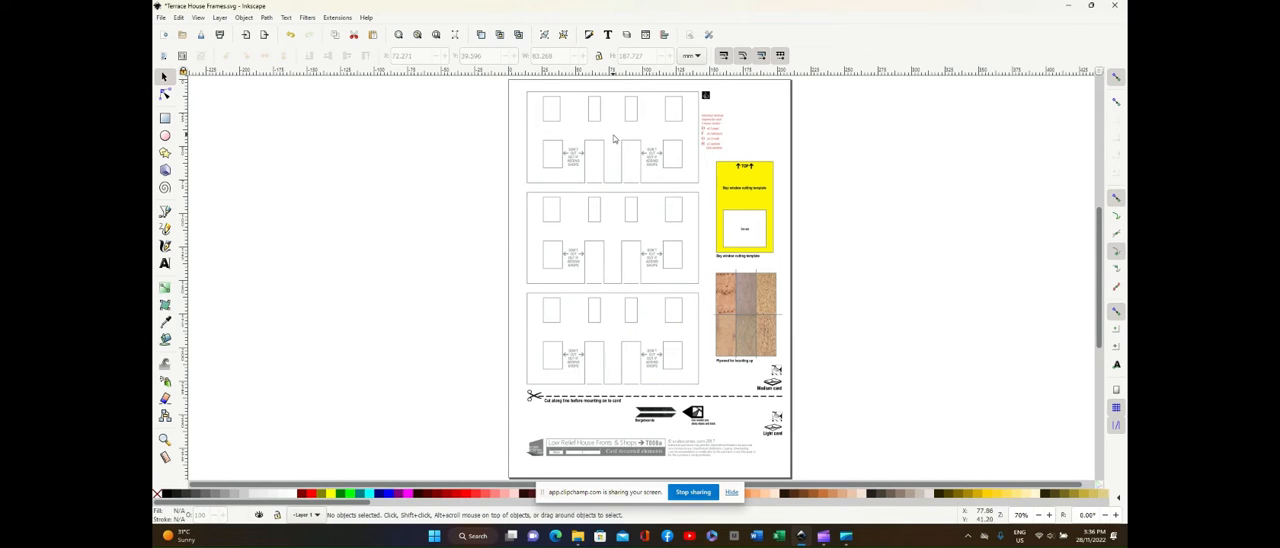
pyautogui.moveTo(614, 305)
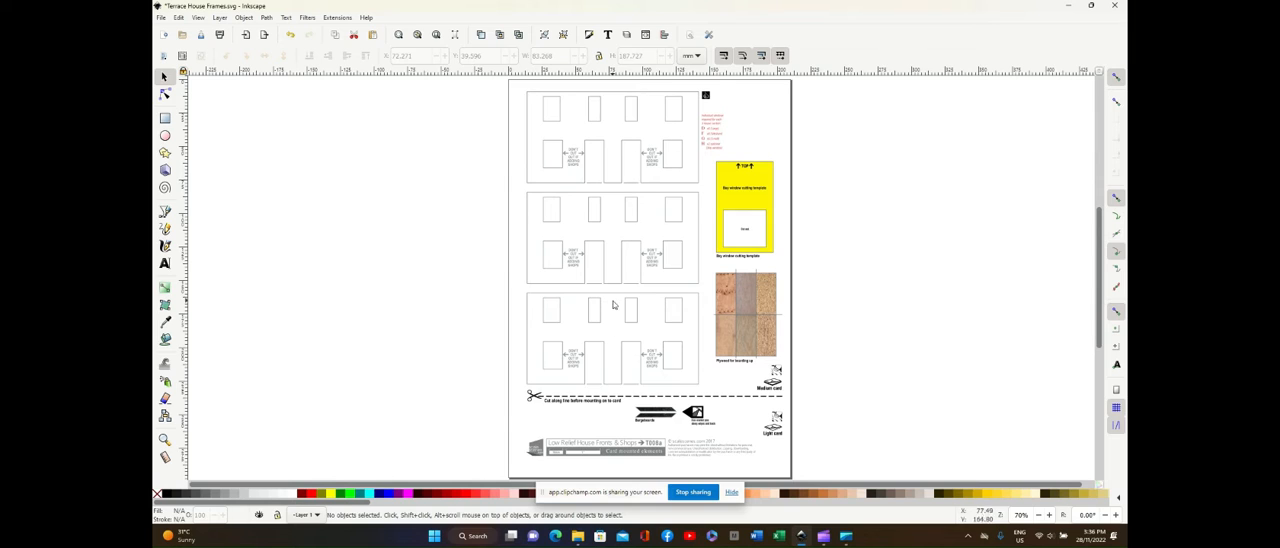
pyautogui.click(745, 200)
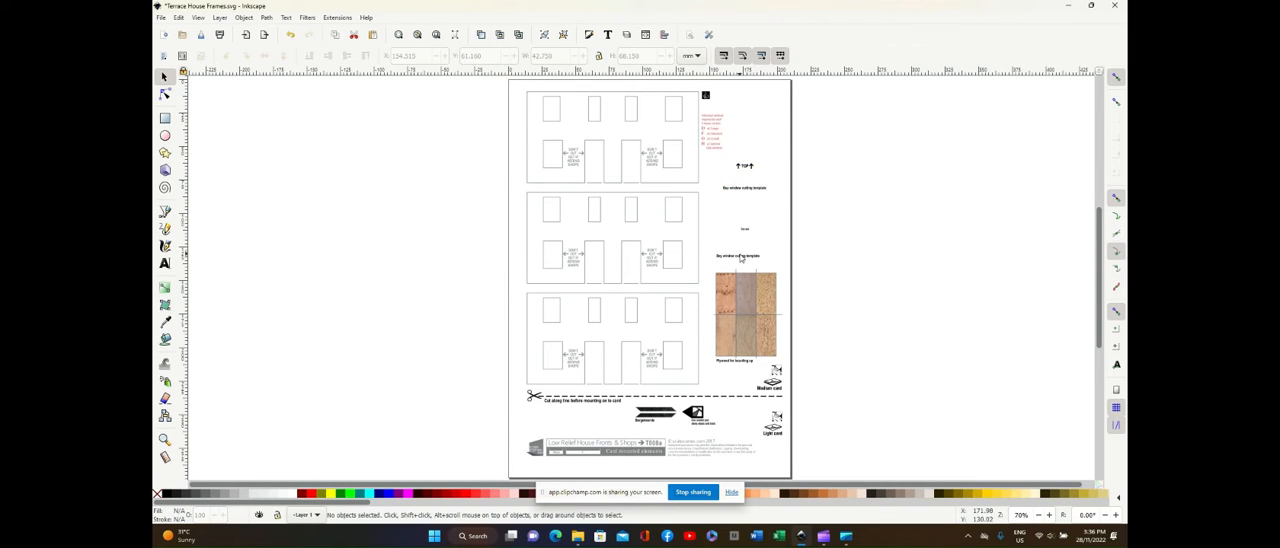
pyautogui.moveTo(740, 202)
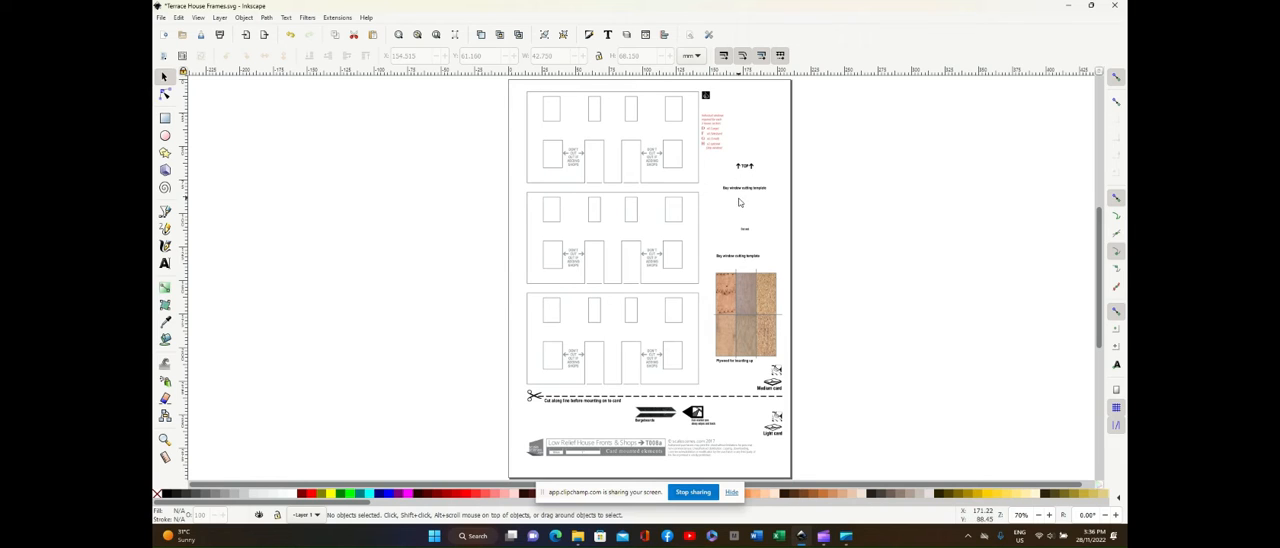
pyautogui.moveTo(702, 89)
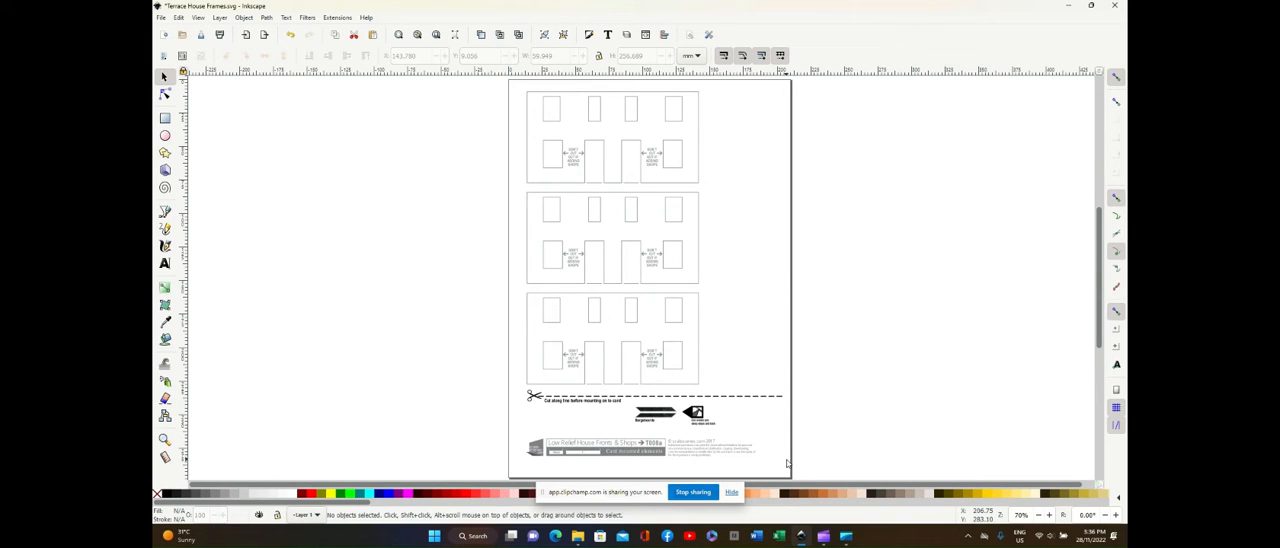
pyautogui.moveTo(505, 413)
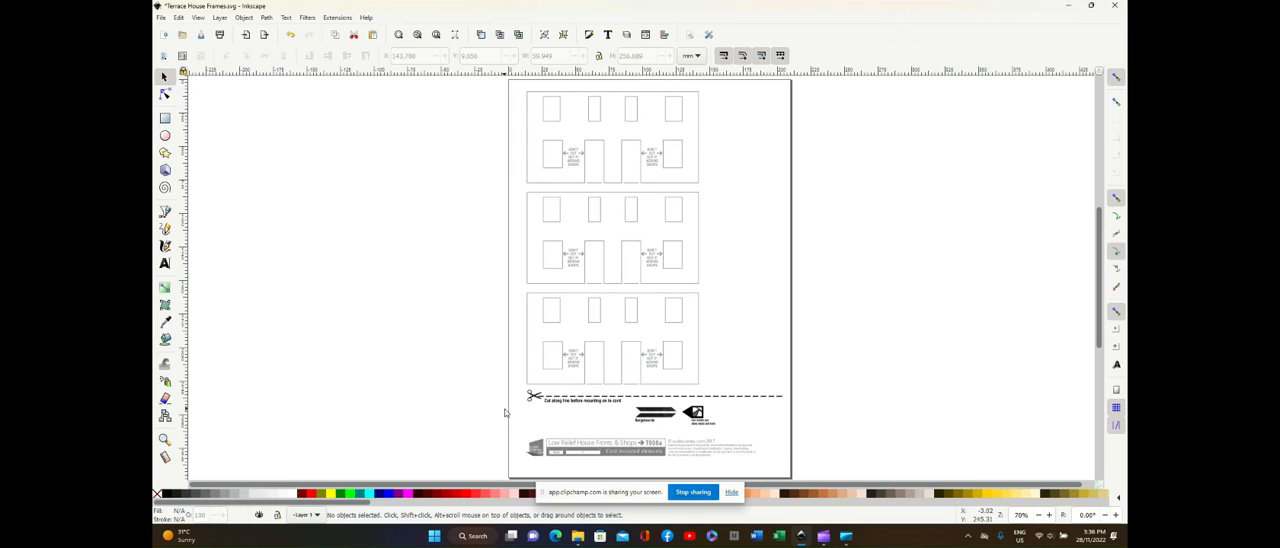
# Delete the bottom cutting strip and title, leaving only the three frame outlines.
pyautogui.moveTo(505, 413); pyautogui.dragTo(560, 400)
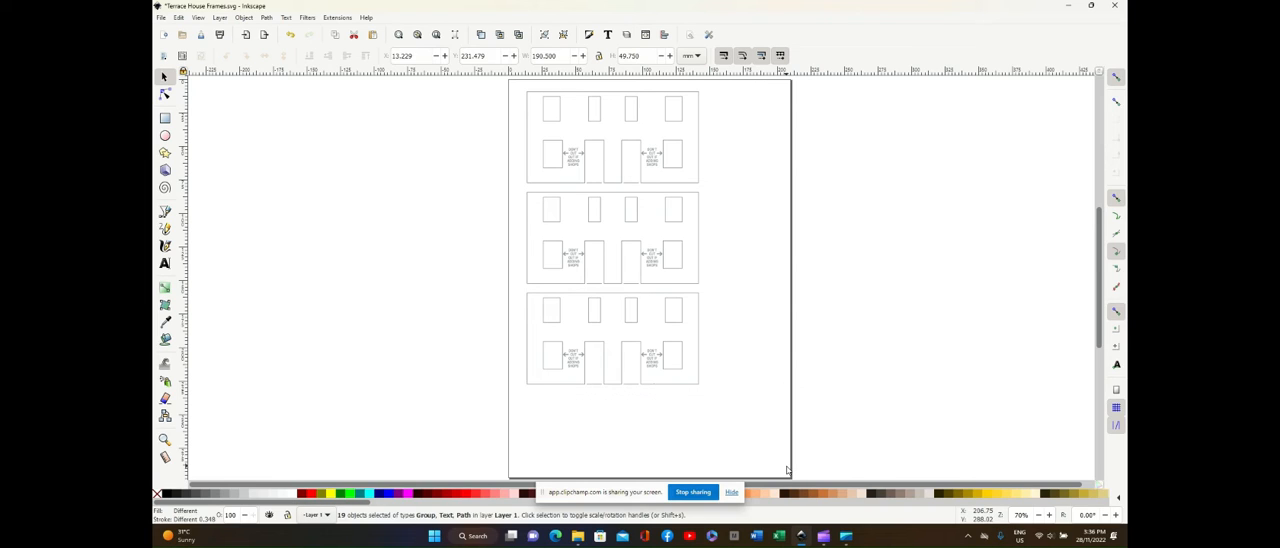
pyautogui.click(705, 170)
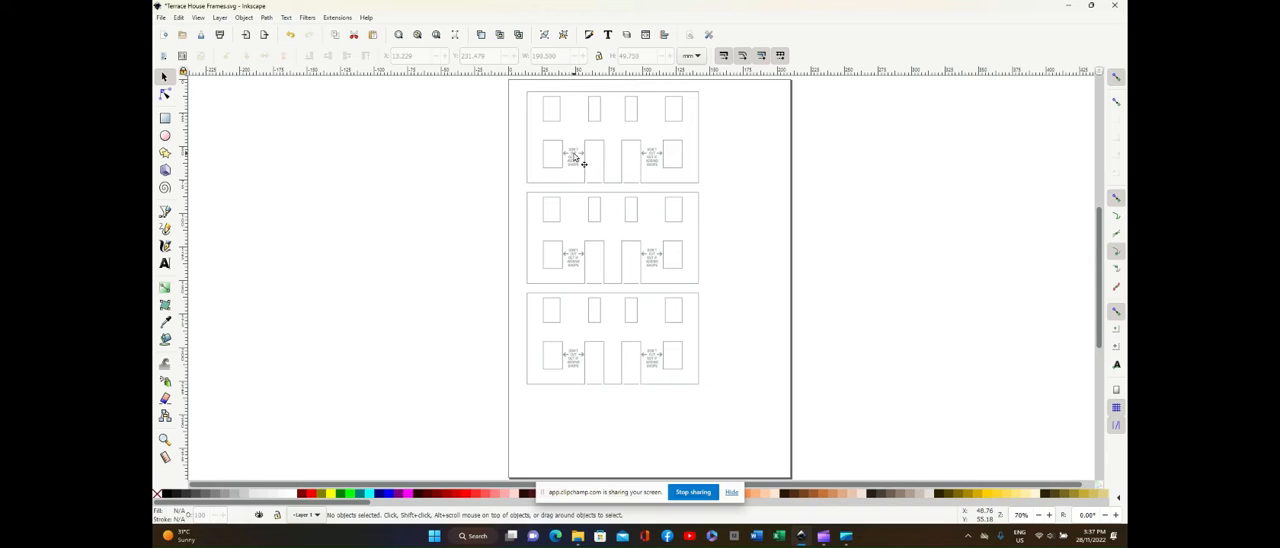
# Delete the small dimension arrow marks in the door gaps of the top, middle and bottom frames.
pyautogui.click(655, 157)
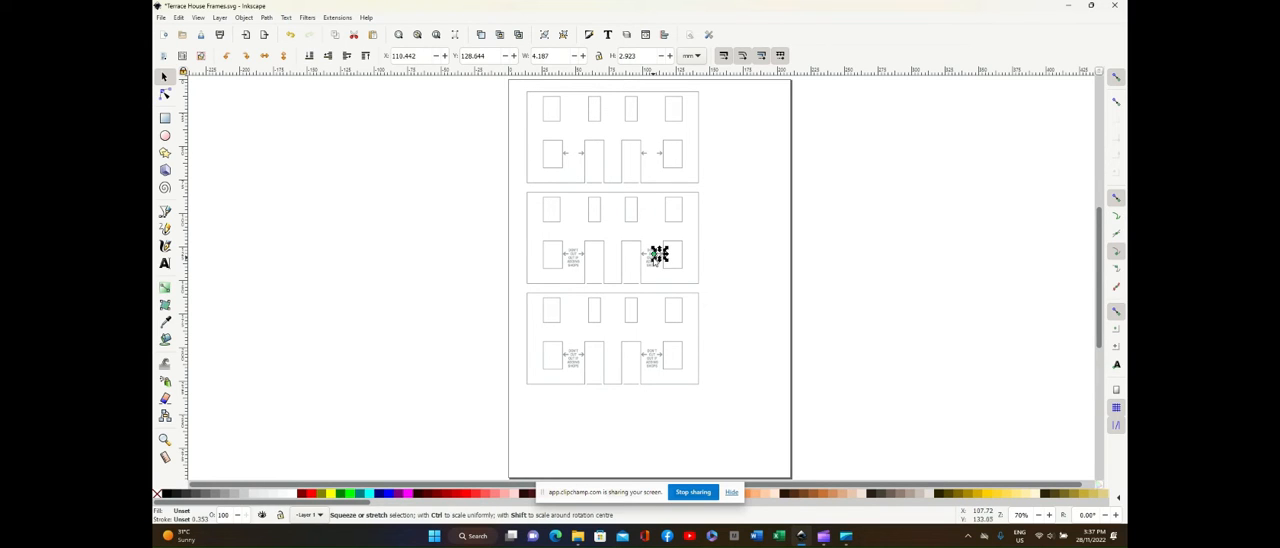
pyautogui.click(594, 264)
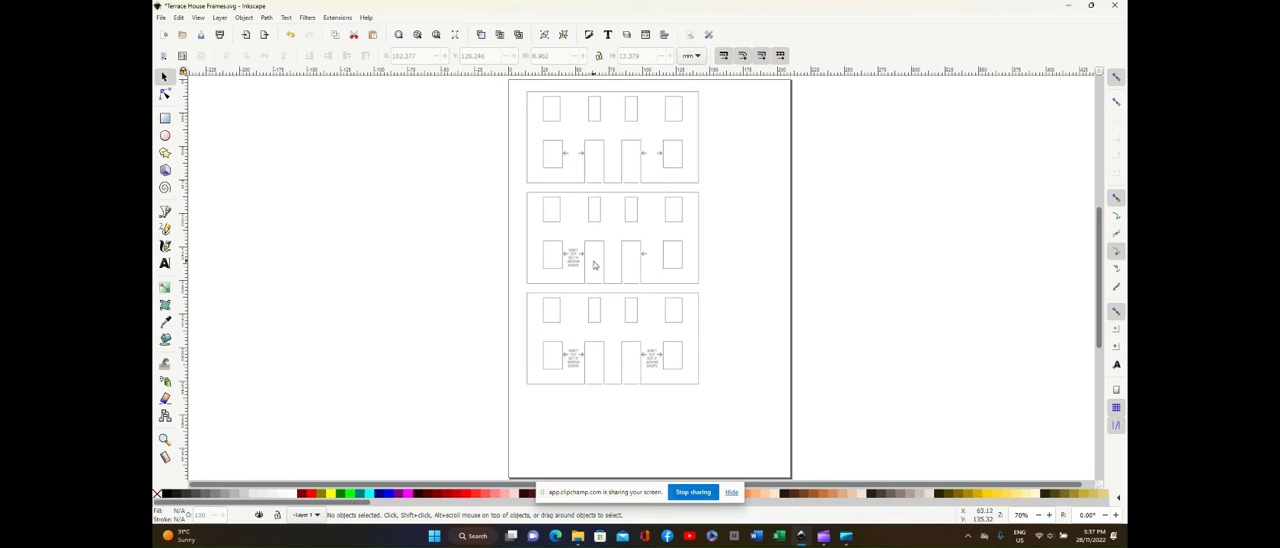
pyautogui.moveTo(573, 362)
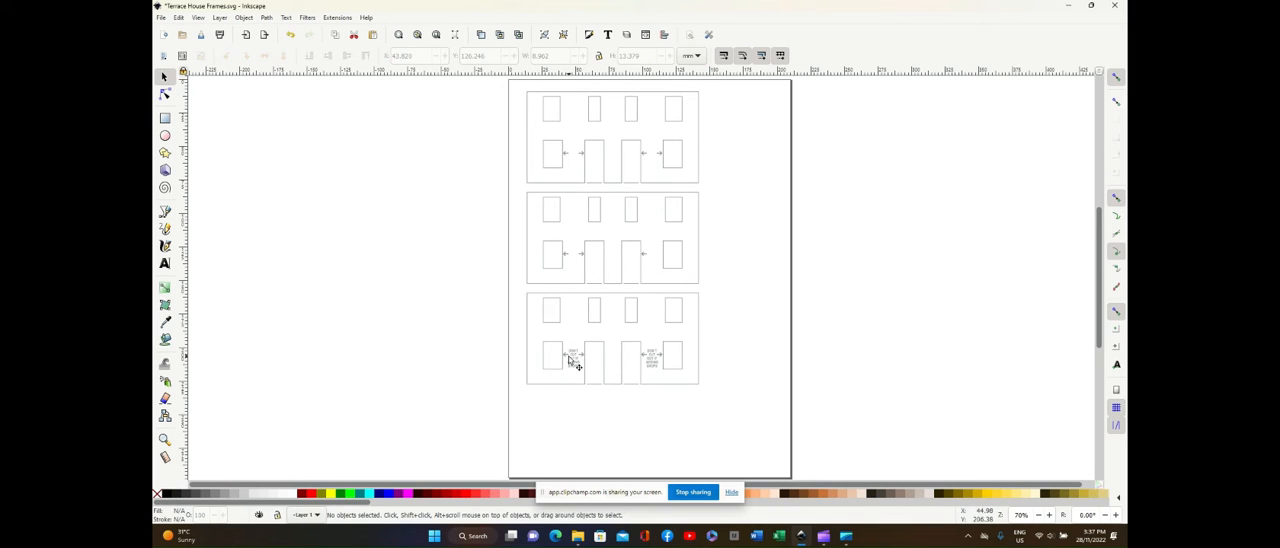
pyautogui.click(572, 358)
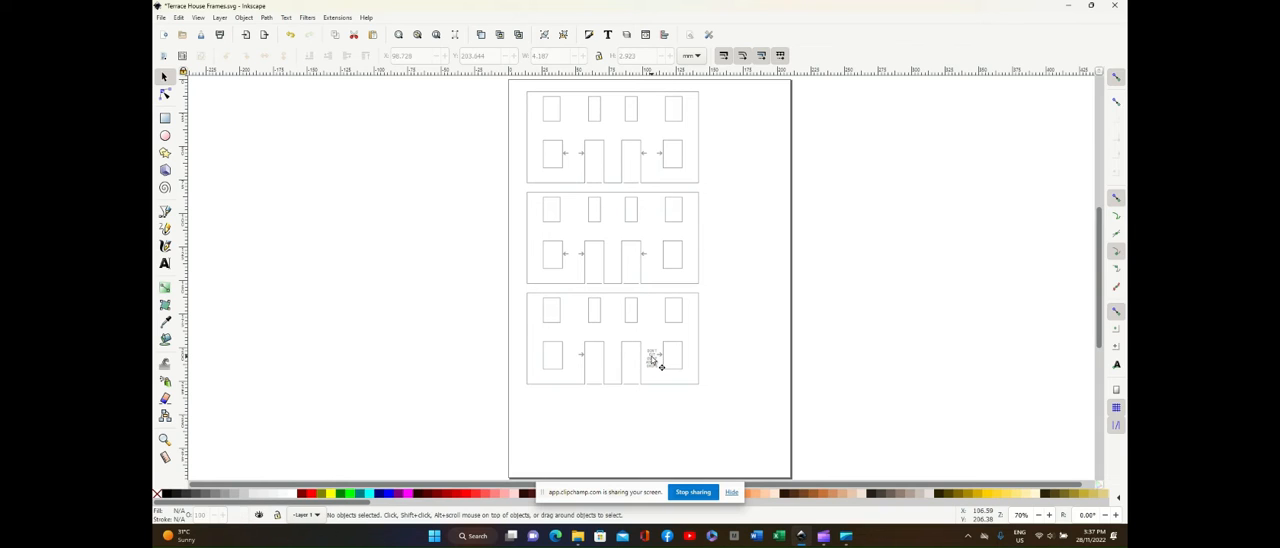
pyautogui.click(660, 356)
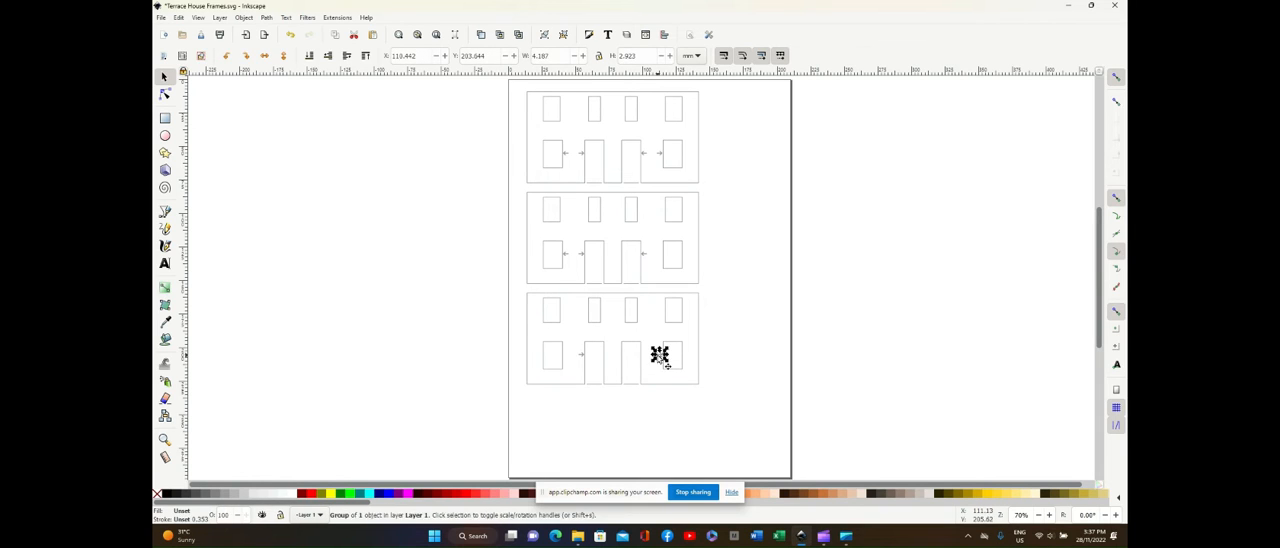
pyautogui.moveTo(660, 355); pyautogui.dragTo(581, 355)
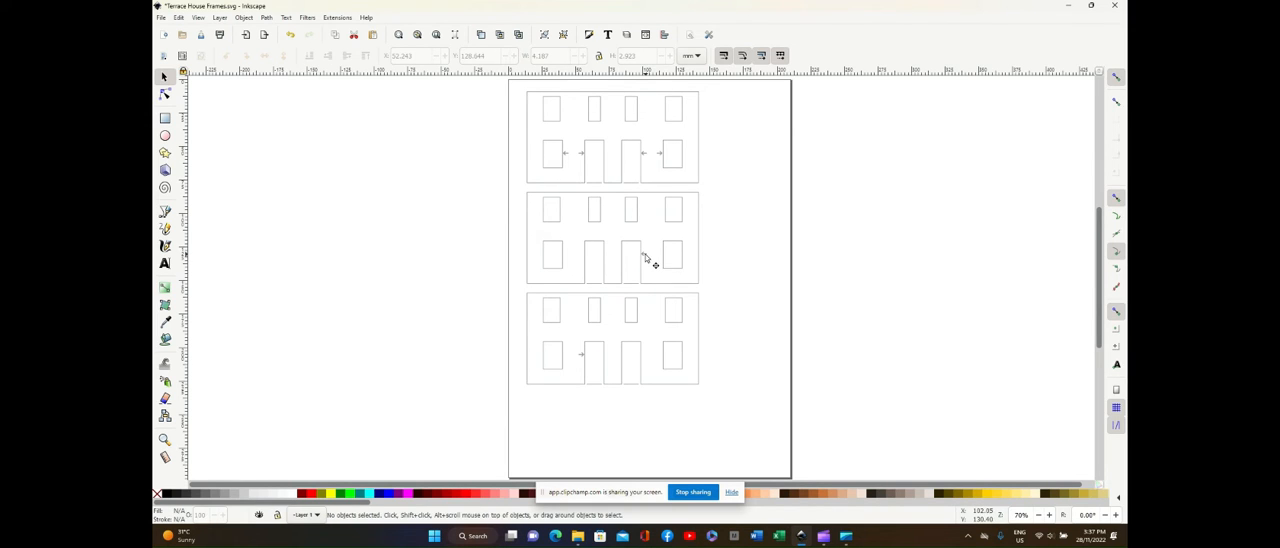
pyautogui.click(660, 153)
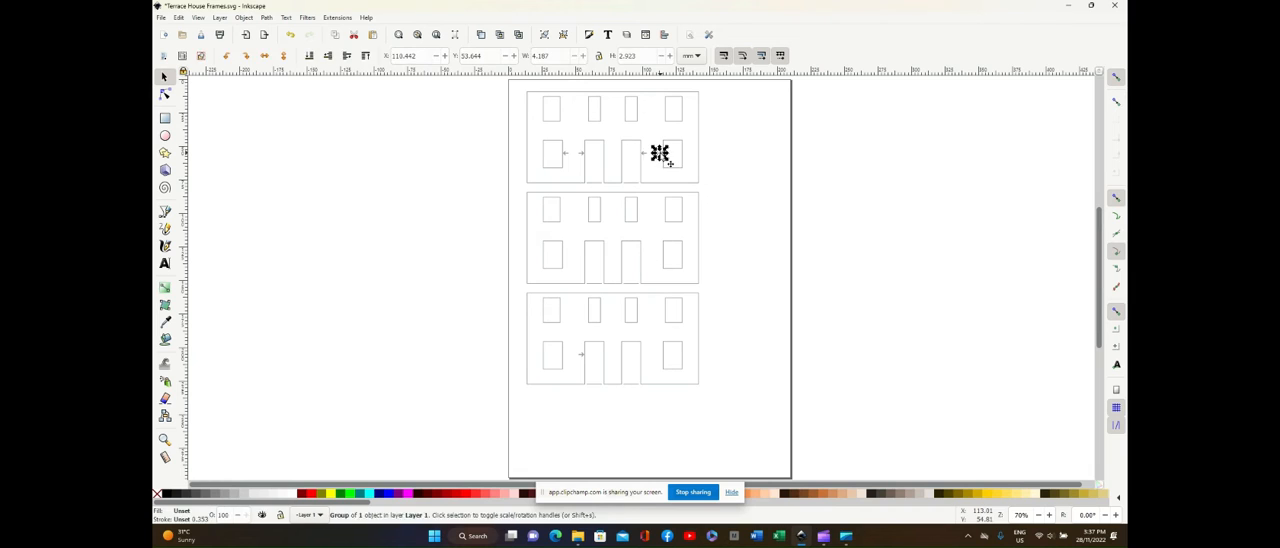
pyautogui.click(585, 162)
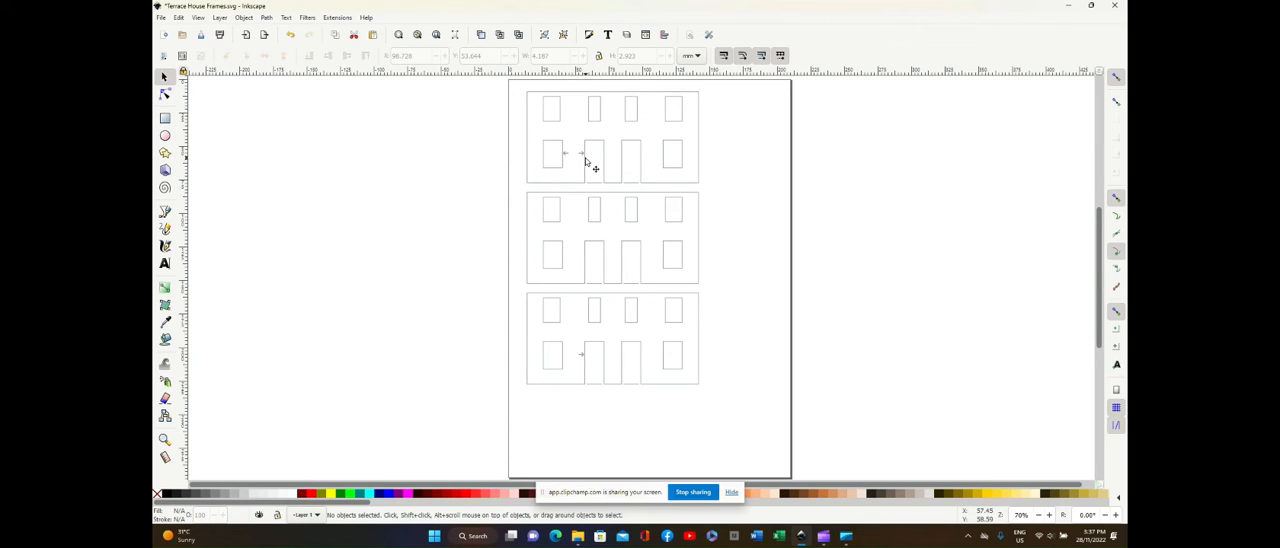
pyautogui.moveTo(570, 160)
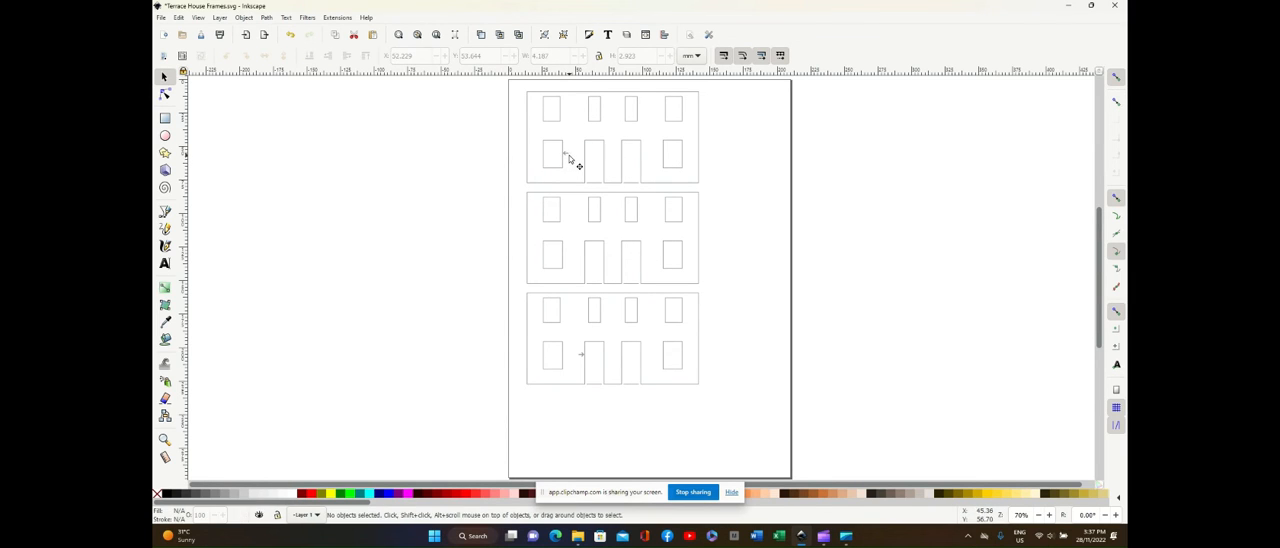
pyautogui.moveTo(585, 358)
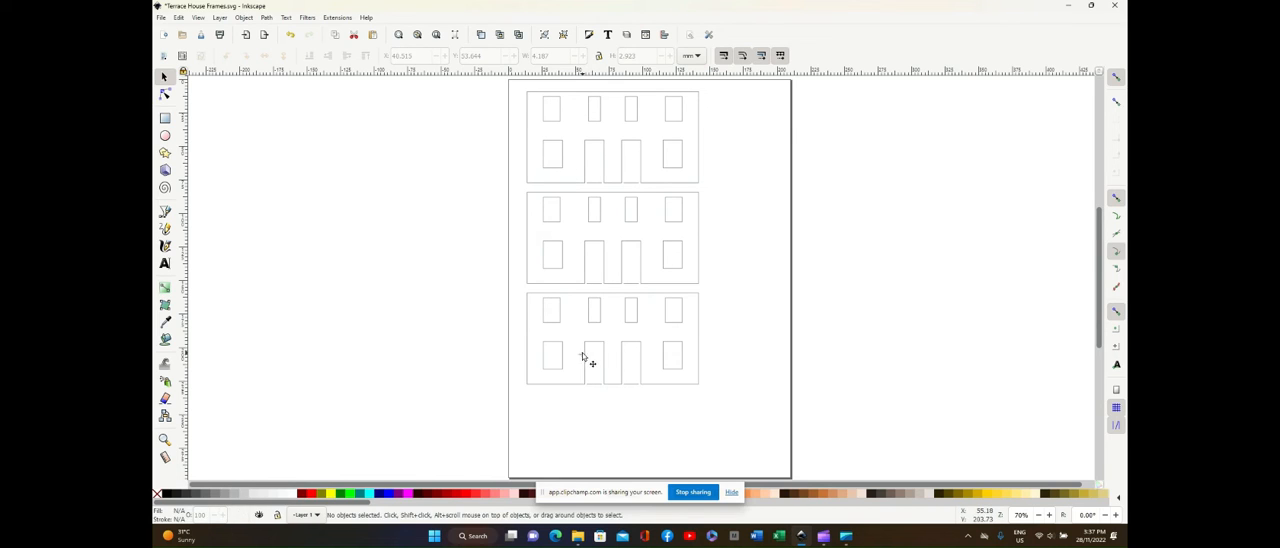
pyautogui.moveTo(581, 347)
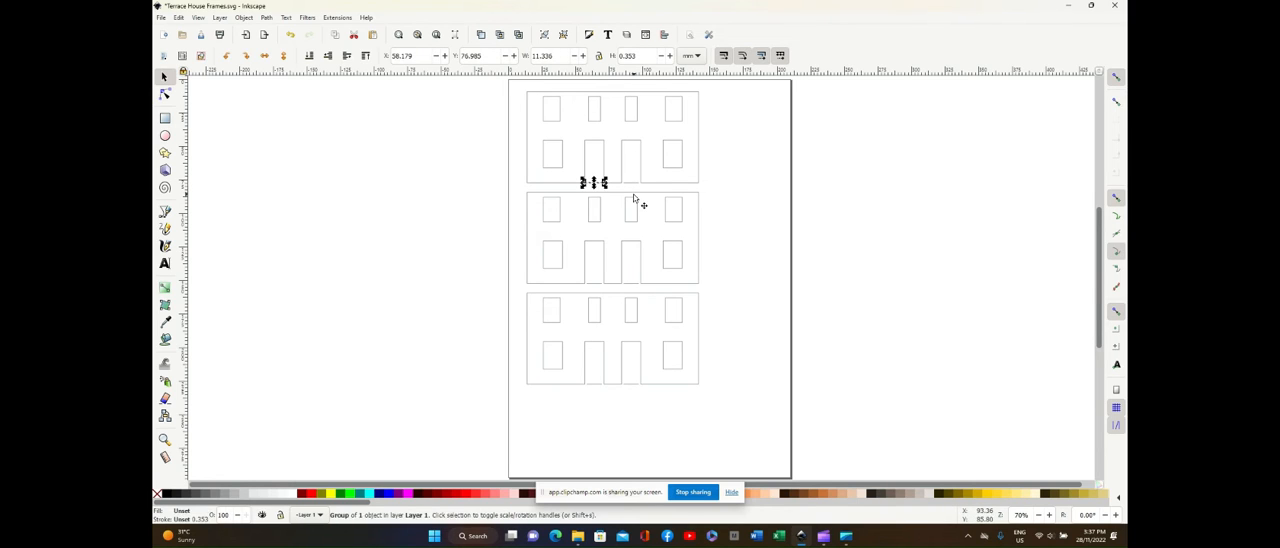
# Delete the line segments closing the bottom of each doorway so the gaps are open.
pyautogui.click(595, 292)
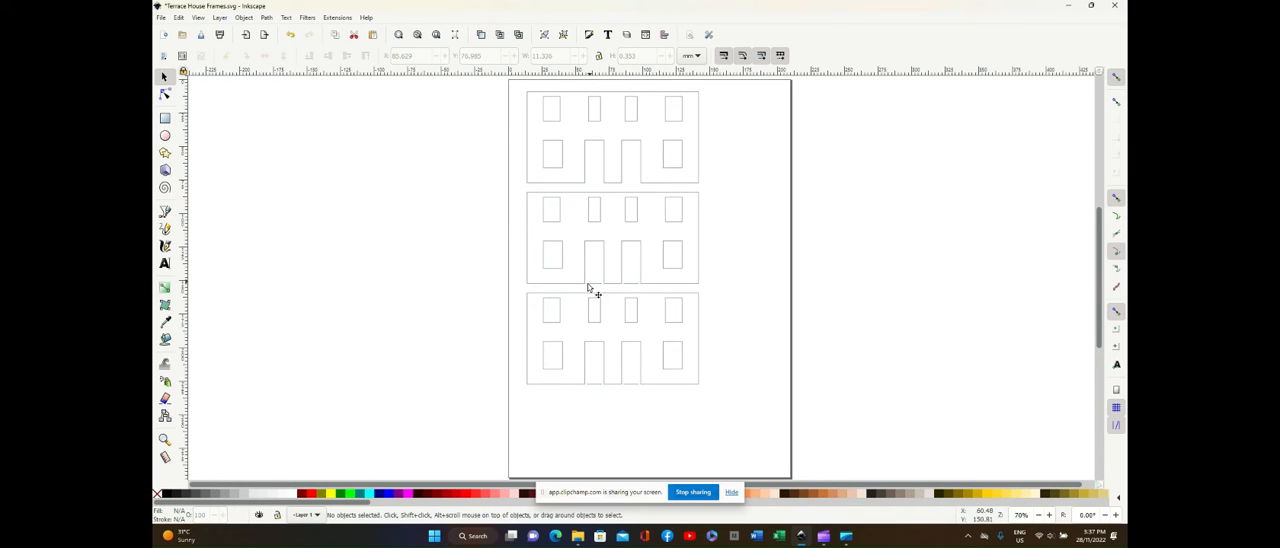
pyautogui.moveTo(640, 293)
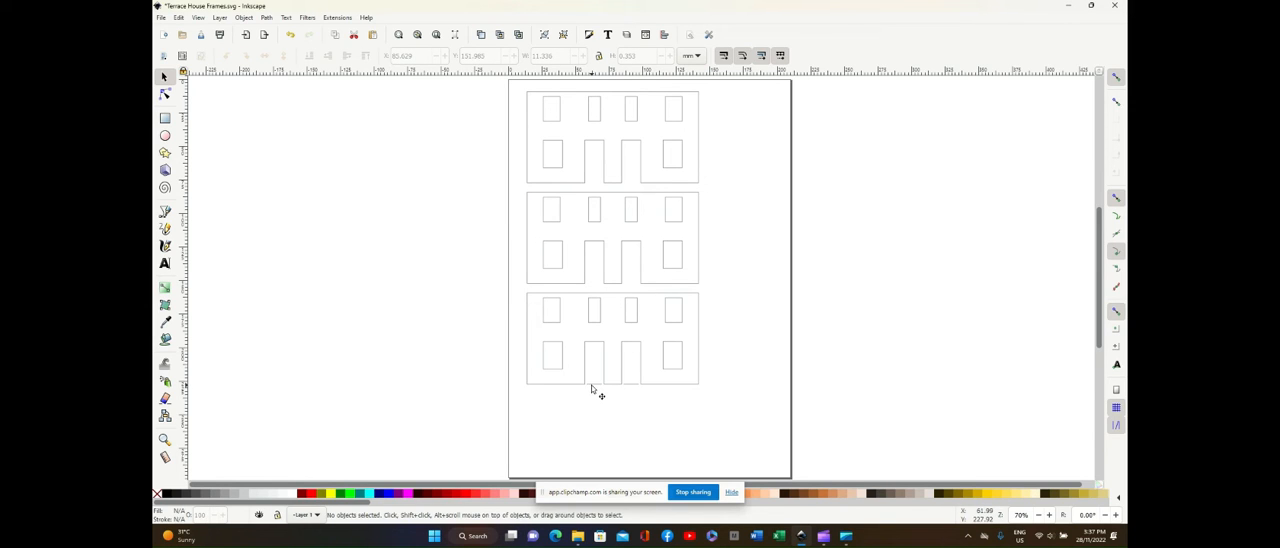
pyautogui.moveTo(638, 391)
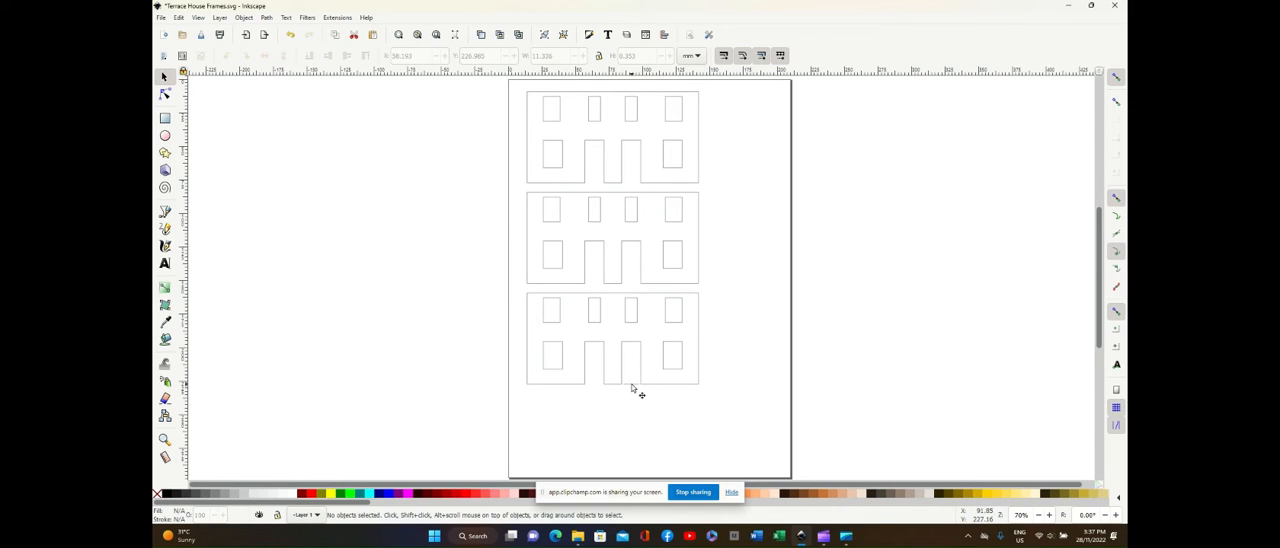
pyautogui.moveTo(636, 410)
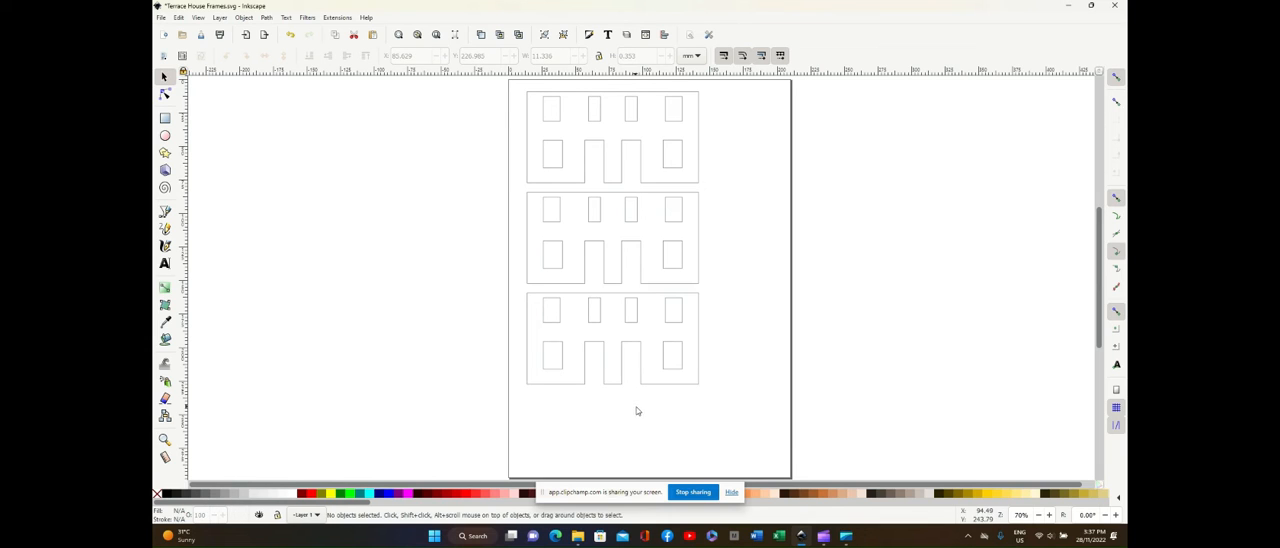
pyautogui.moveTo(735, 167)
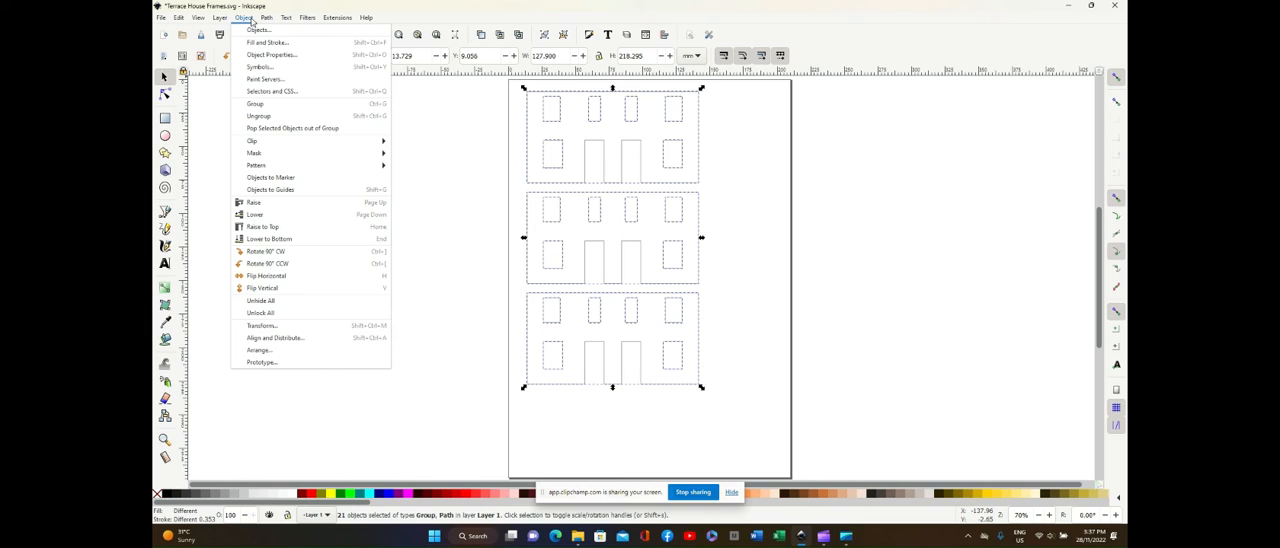
# Group all remaining frame outlines into a single group of 21 objects.
pyautogui.click(255, 104)
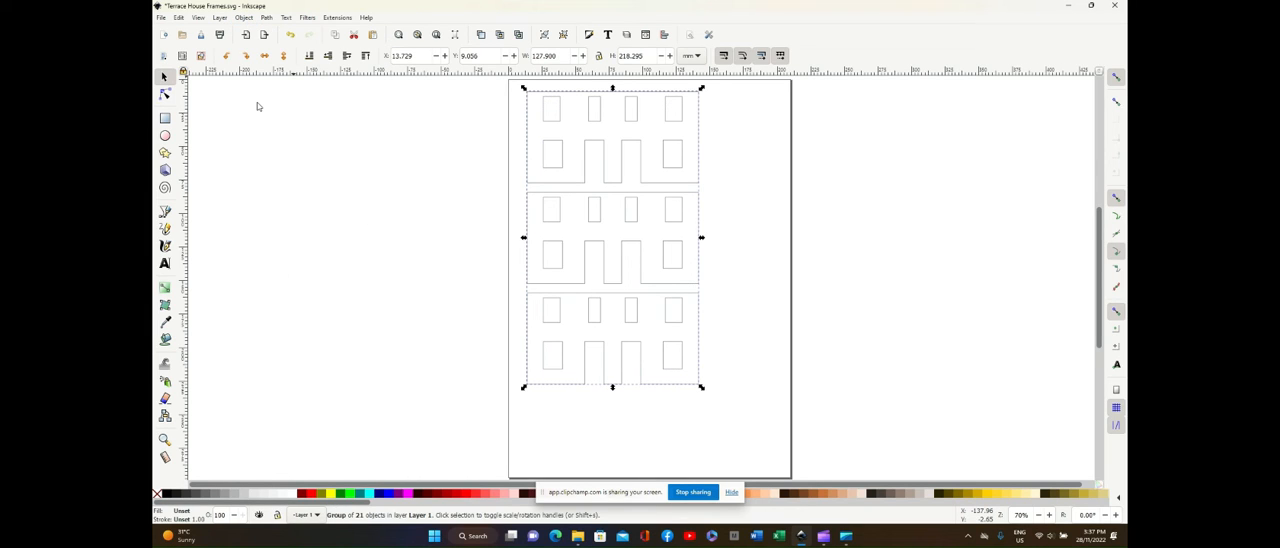
pyautogui.moveTo(449, 104)
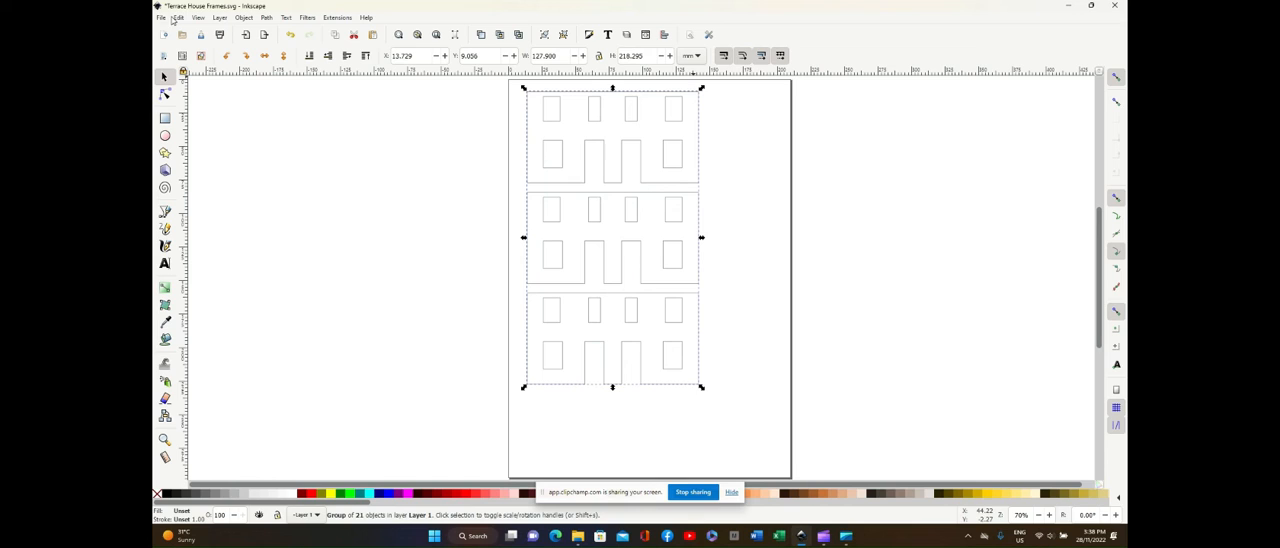
pyautogui.click(160, 18)
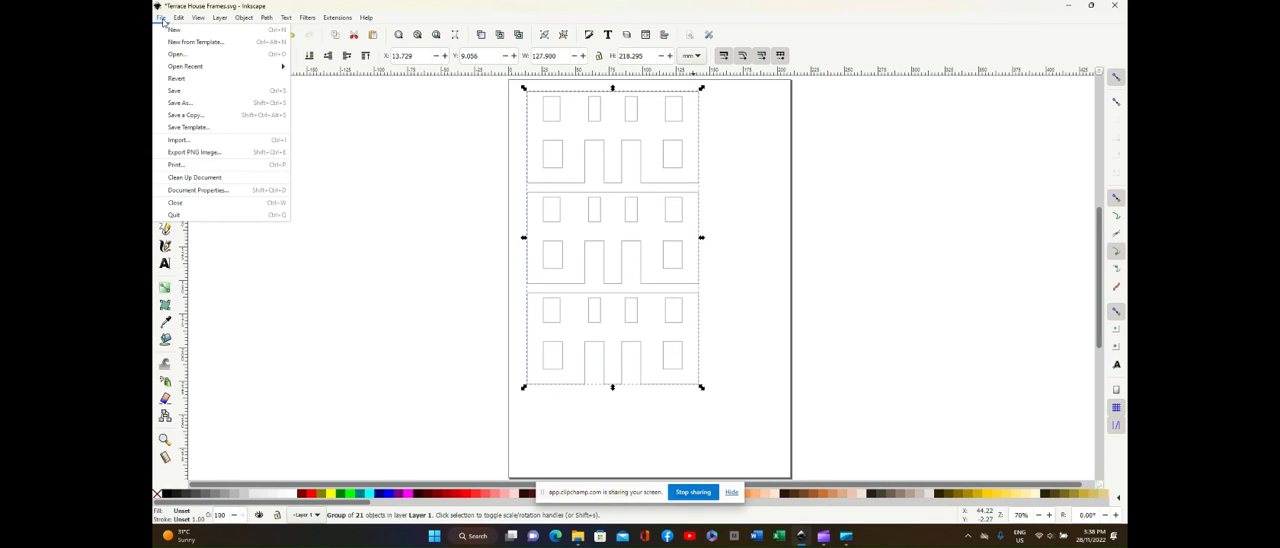
pyautogui.moveTo(416, 175)
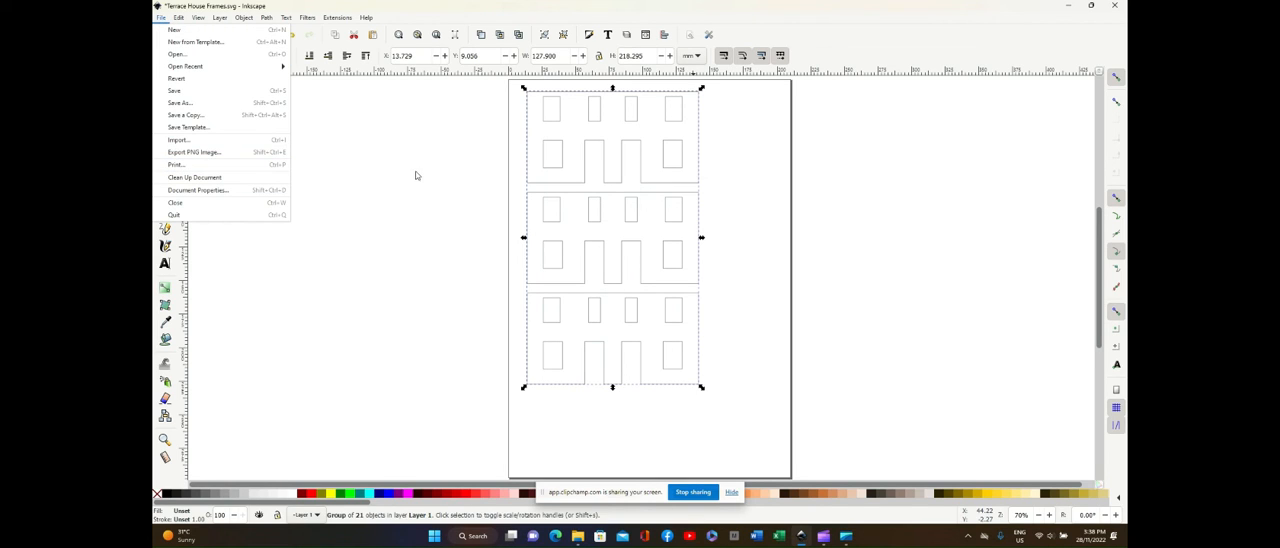
pyautogui.click(408, 155)
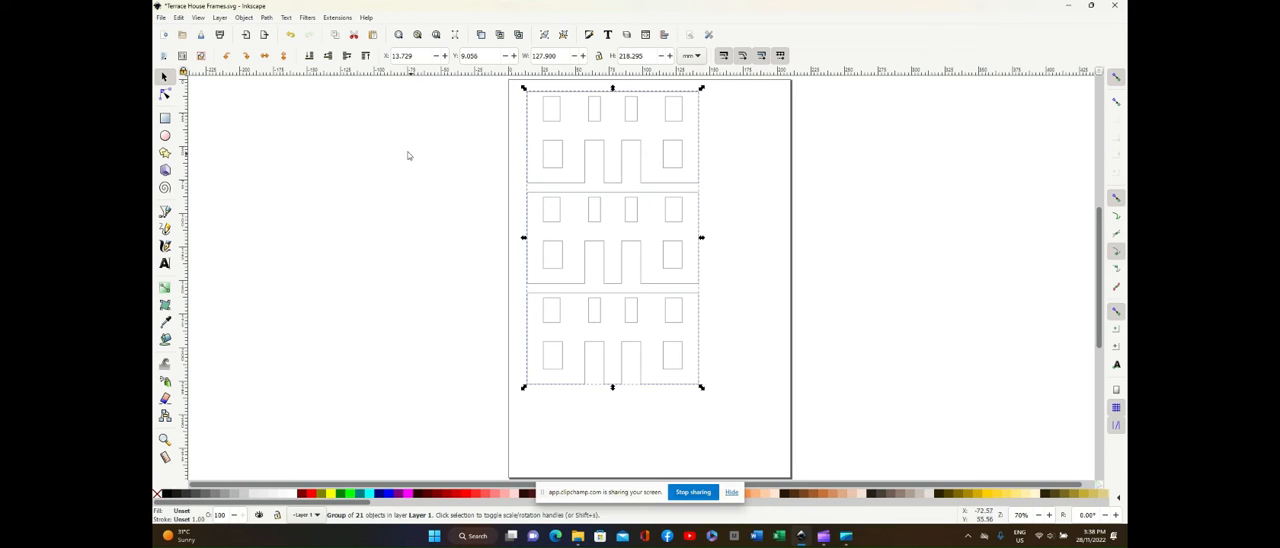
pyautogui.moveTo(520, 112)
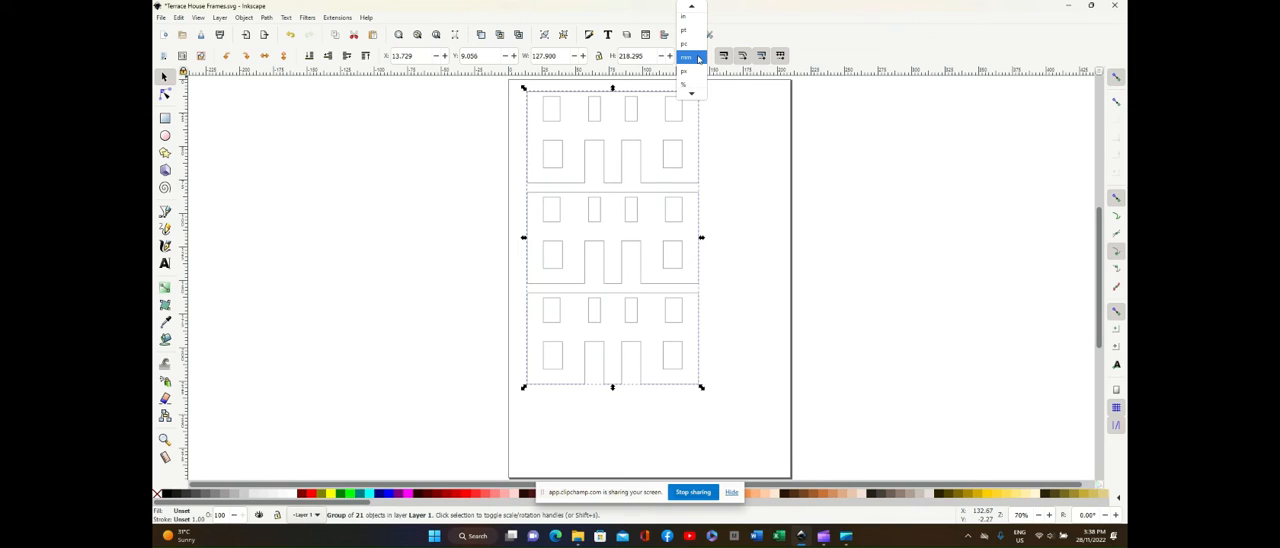
# Switch the size readout from mm to cm, showing about 12.790 by 21.829 cm, then deselect.
pyautogui.click(686, 82)
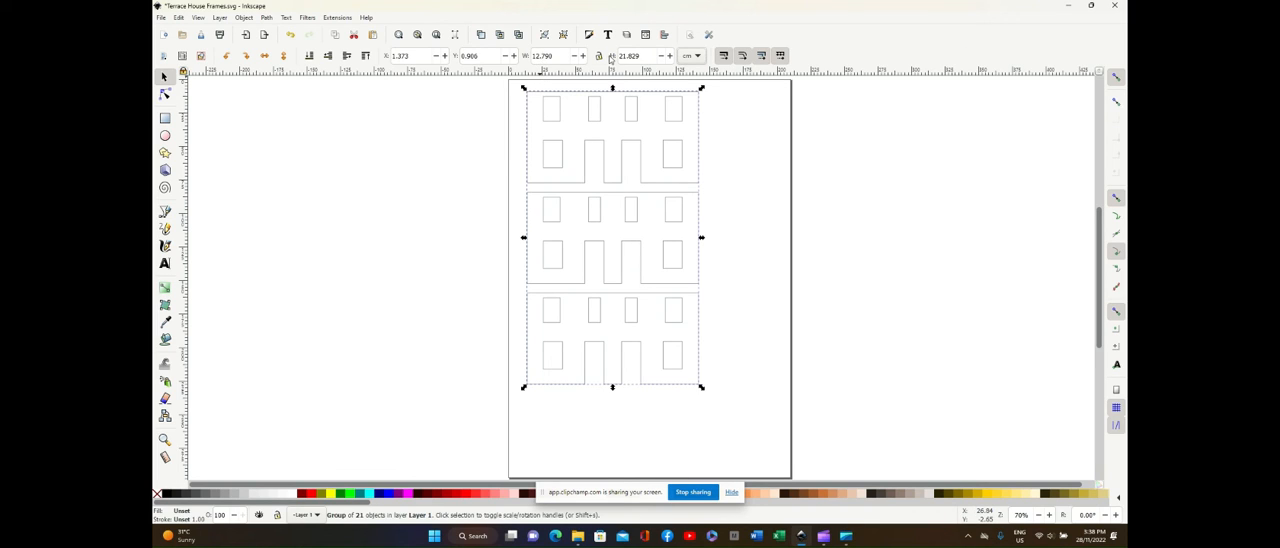
pyautogui.moveTo(608, 60)
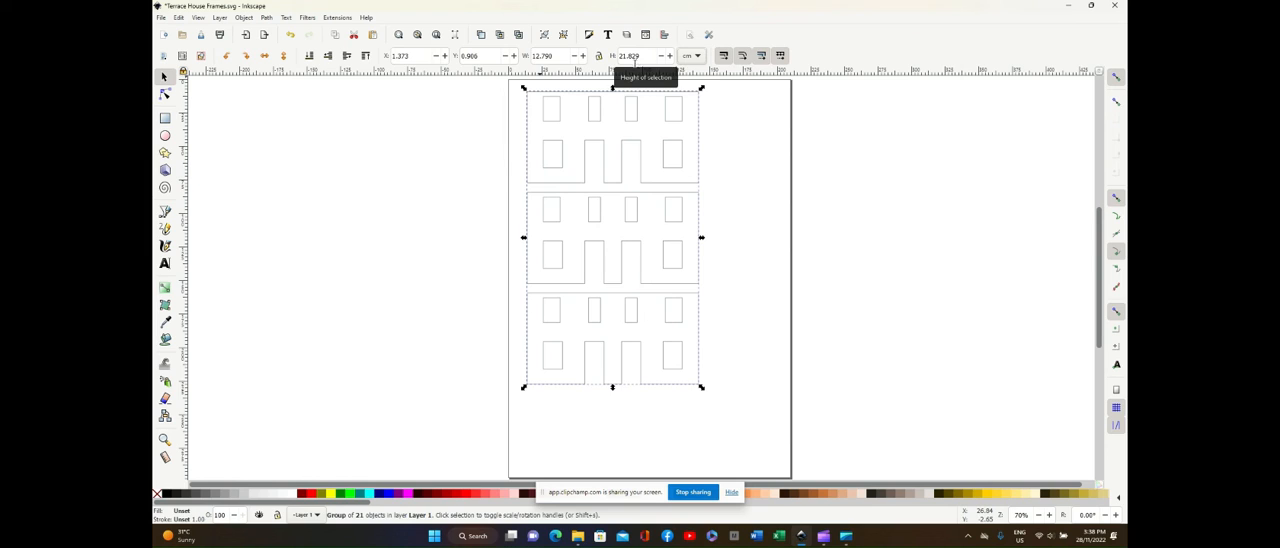
pyautogui.moveTo(590, 148)
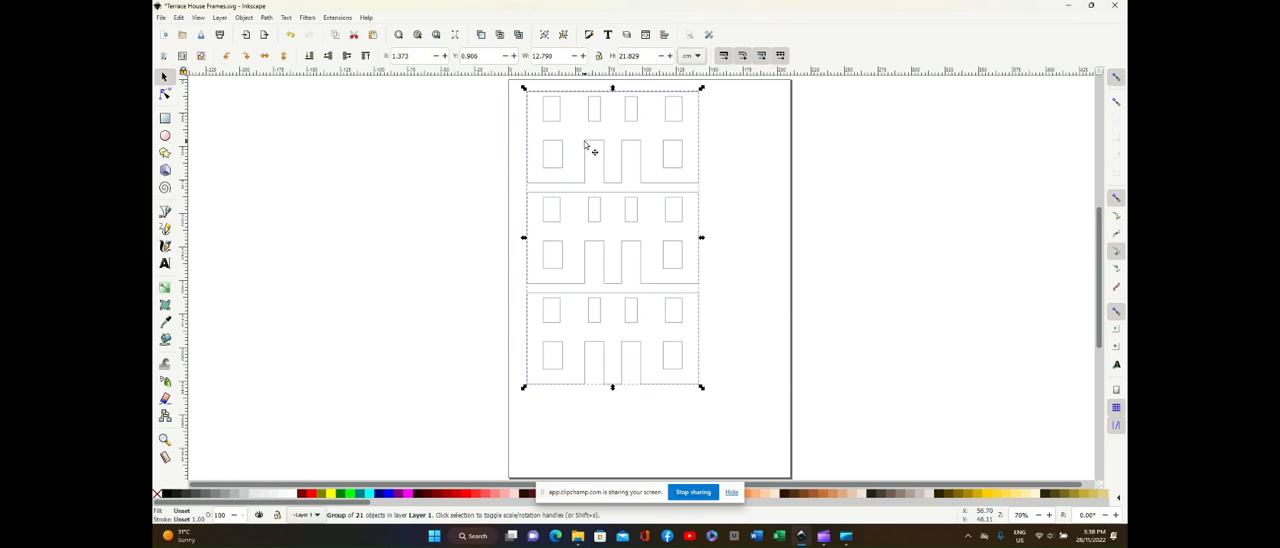
pyautogui.moveTo(750, 140)
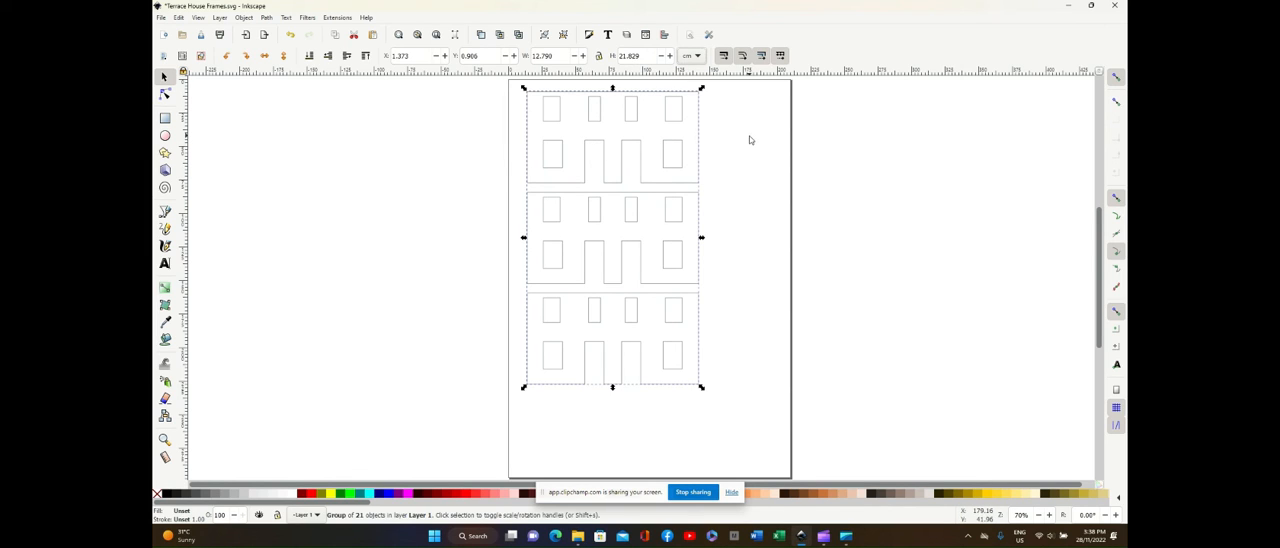
pyautogui.click(750, 140)
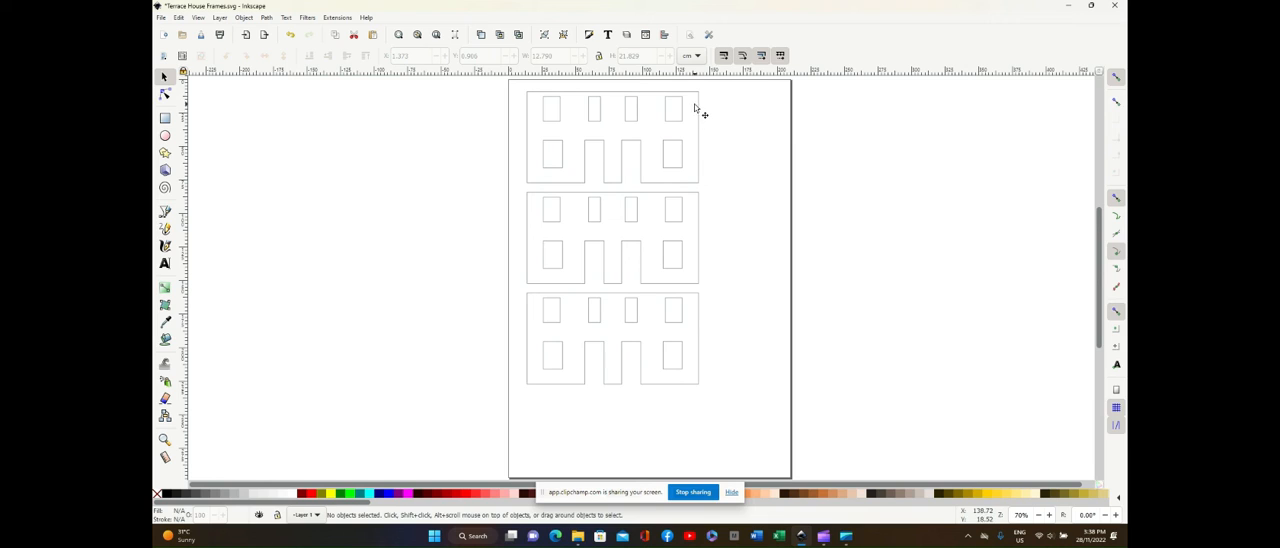
pyautogui.click(611, 240)
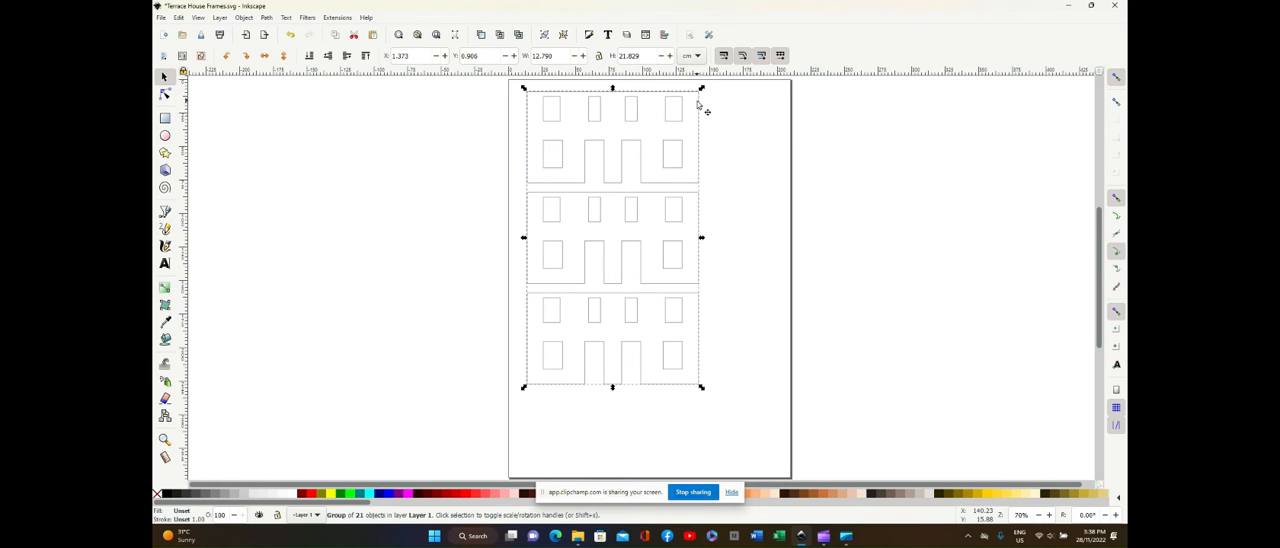
pyautogui.moveTo(715, 127)
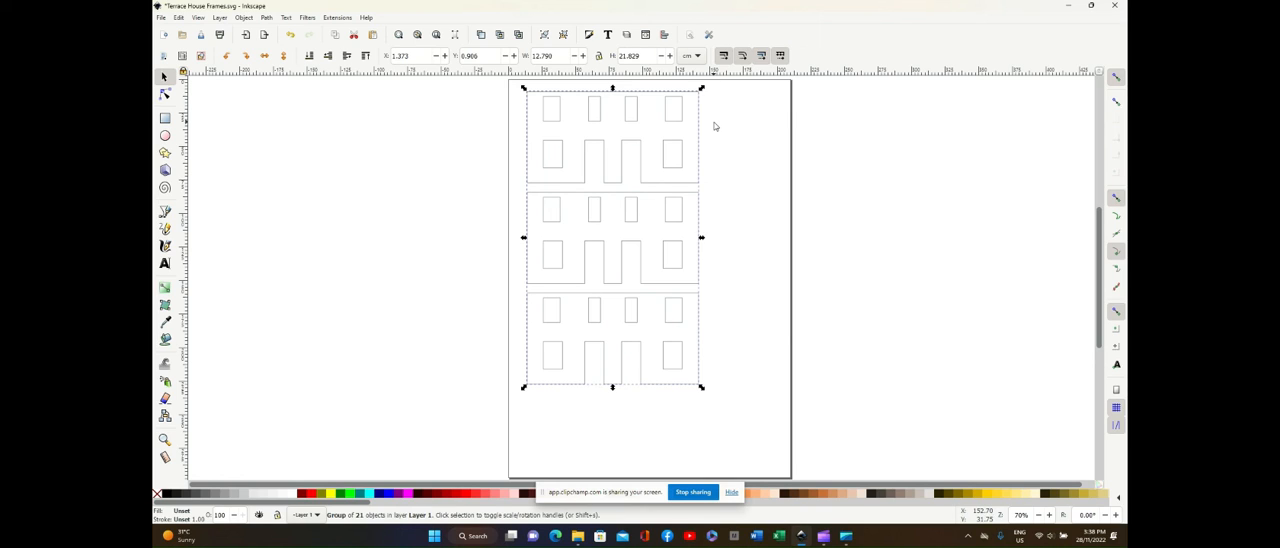
pyautogui.moveTo(724, 123)
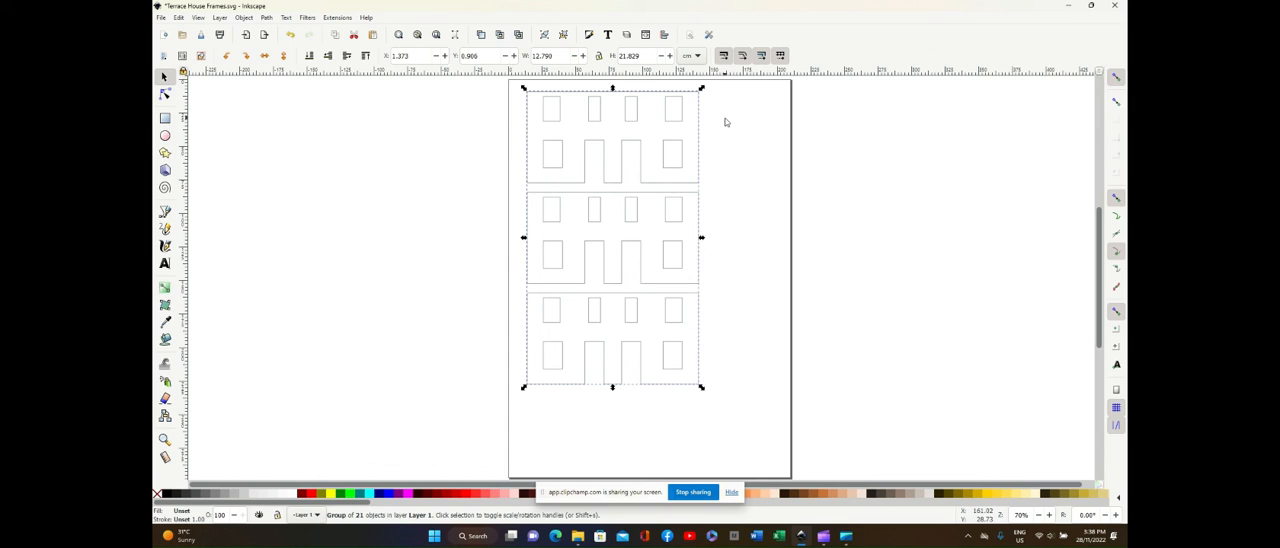
pyautogui.moveTo(737, 128)
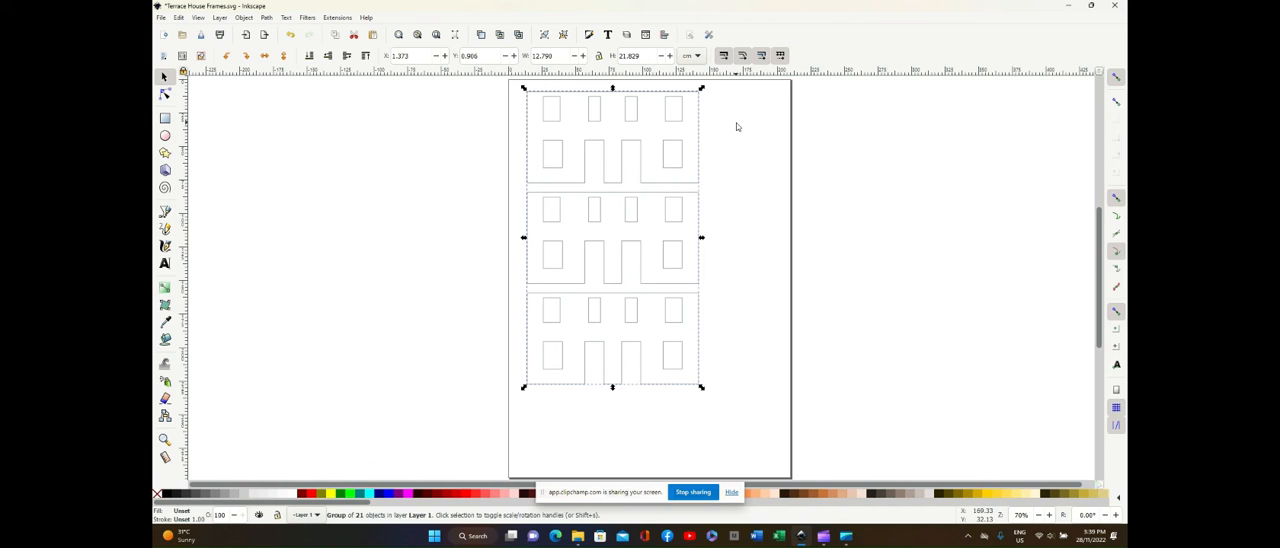
pyautogui.moveTo(734, 120)
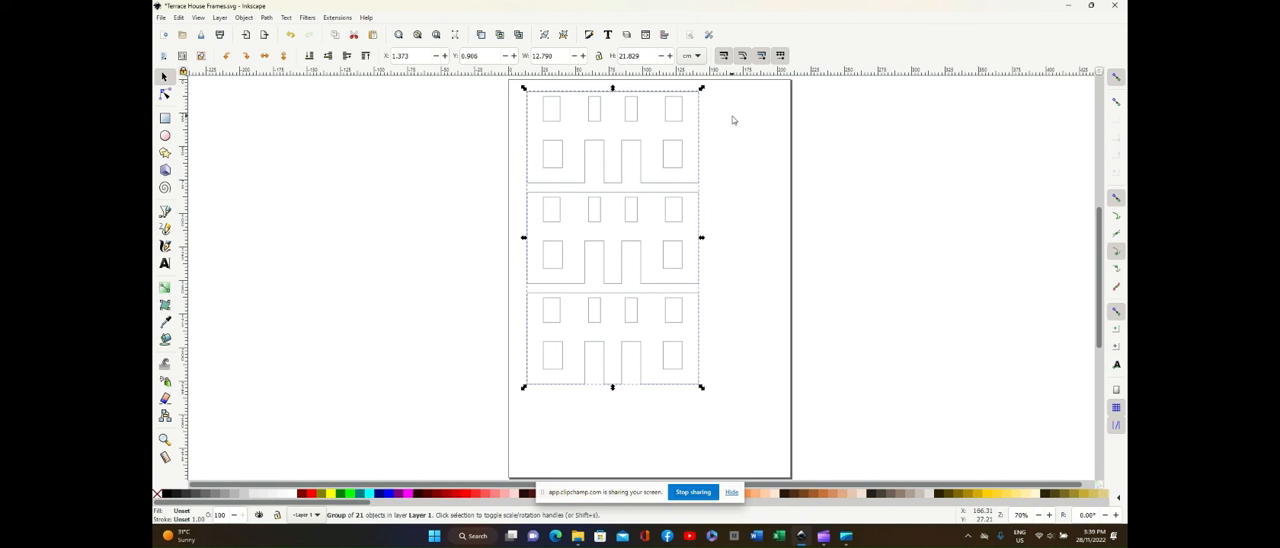